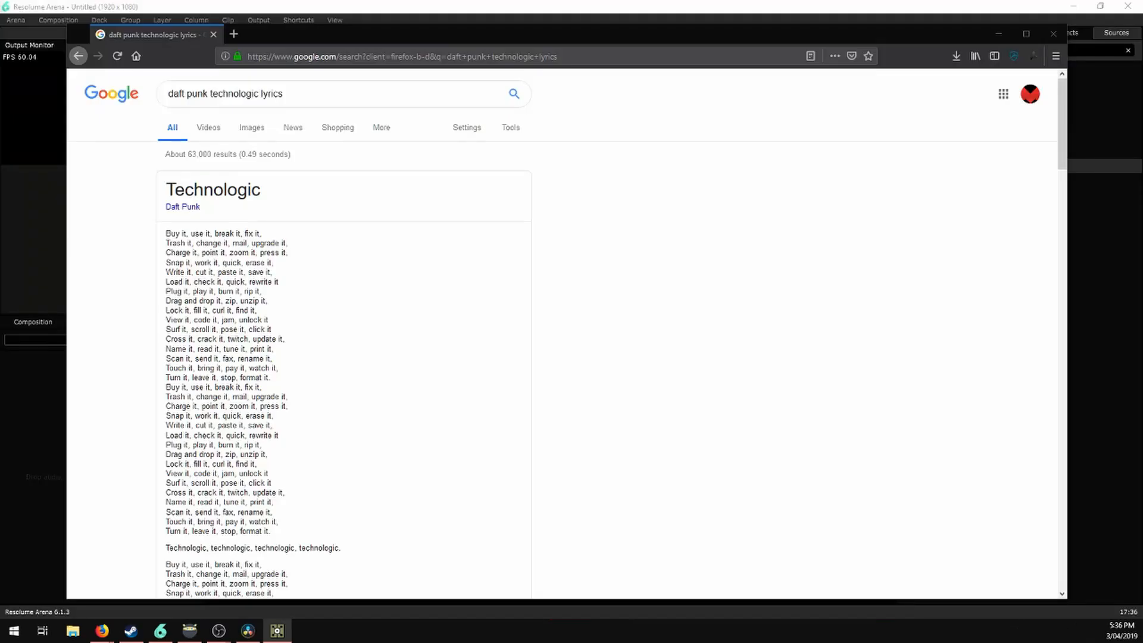
Highlight the full Daft Punk 'Technologic' lyrics in the Google results panel.
{"action": "left_click_drag", "start_coordinate": [166, 233], "coordinate": [263, 263]}
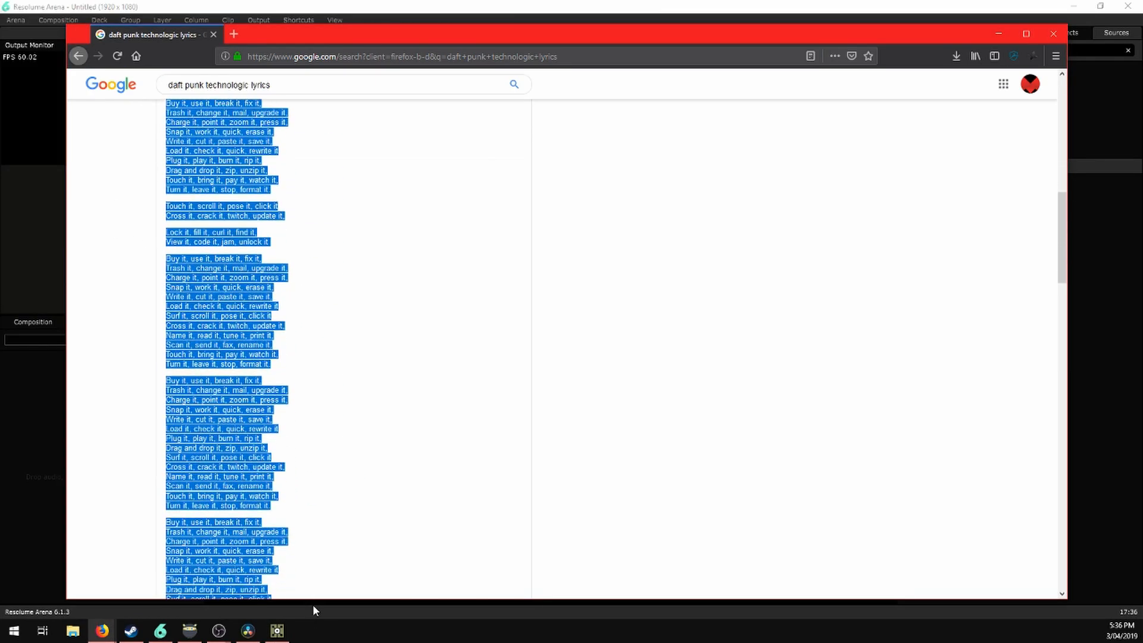
{"action": "scroll", "scroll_direction": "down", "scroll_amount": 3}
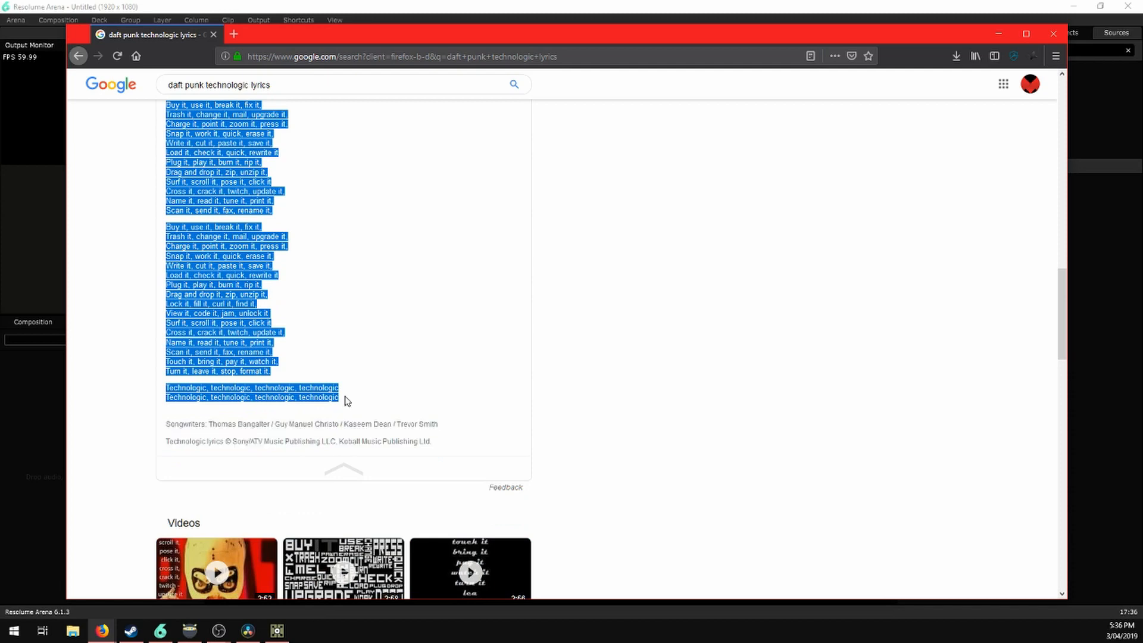
{"action": "mouse_move", "coordinate": [355, 408]}
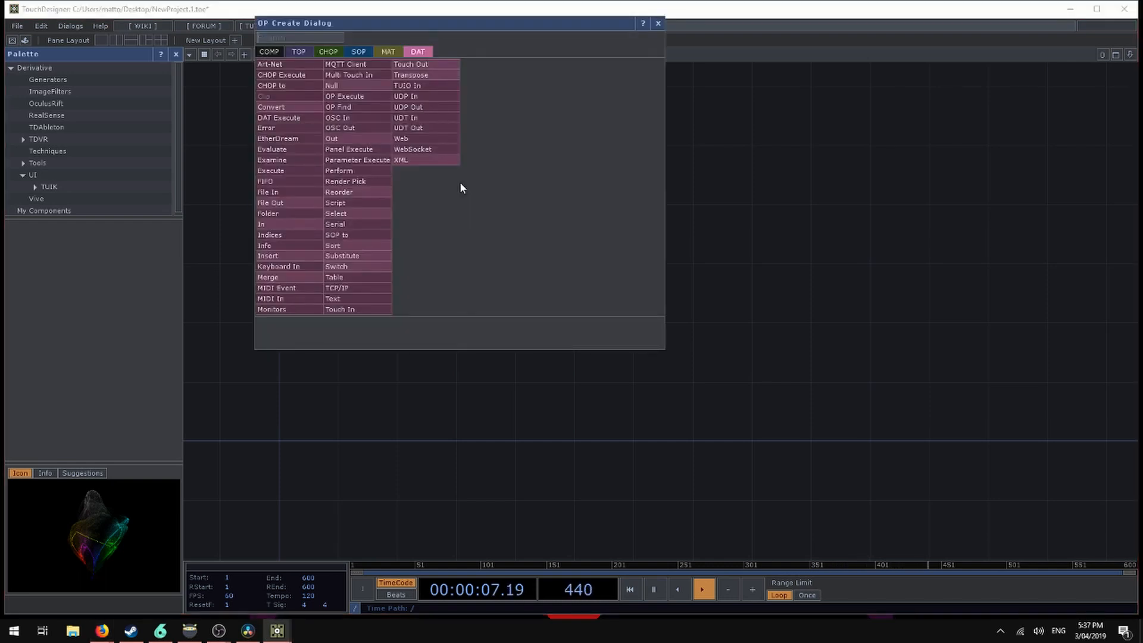
Create the Text DAT text1 and enlarge its node to show more contents.
{"action": "type", "text": "text"}
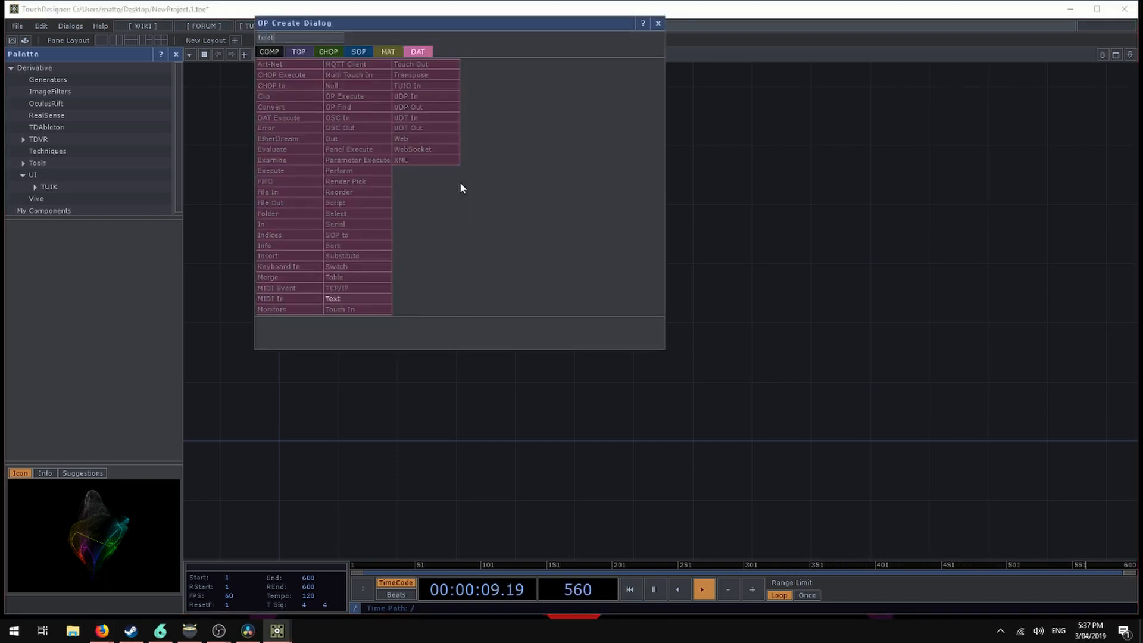
{"action": "left_click", "coordinate": [333, 298]}
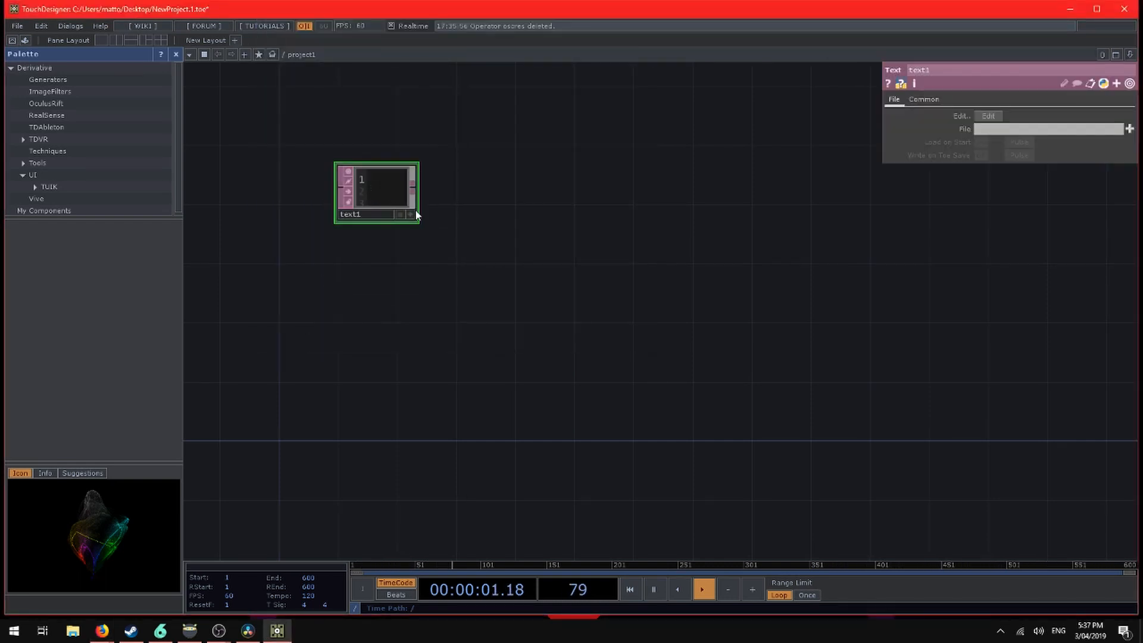
{"action": "left_click_drag", "start_coordinate": [418, 219], "coordinate": [475, 290]}
{"action": "type", "text": "sel"}
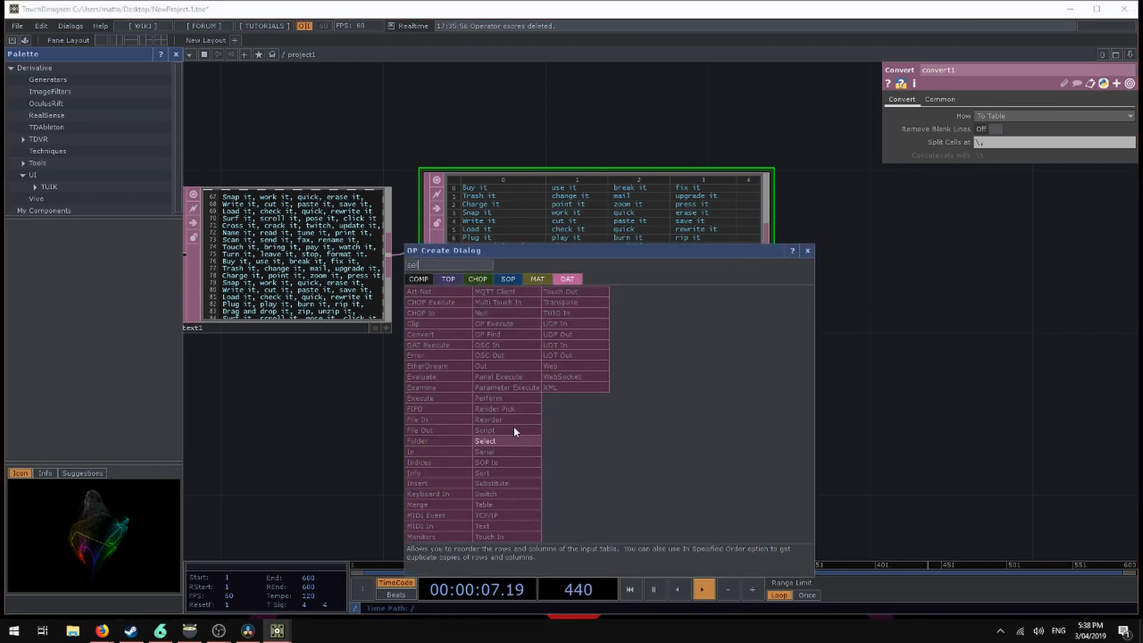
Add a Select DAT after convert1 selecting rows and columns by index, isolating 'Buy it'.
{"action": "left_click", "coordinate": [485, 441]}
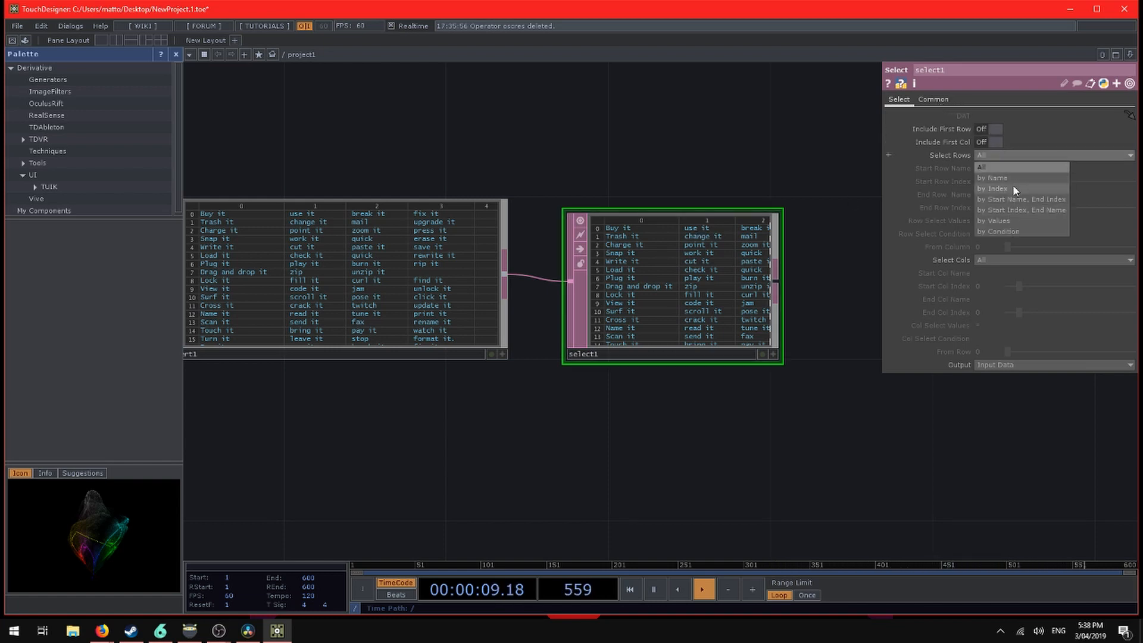
{"action": "left_click", "coordinate": [994, 189]}
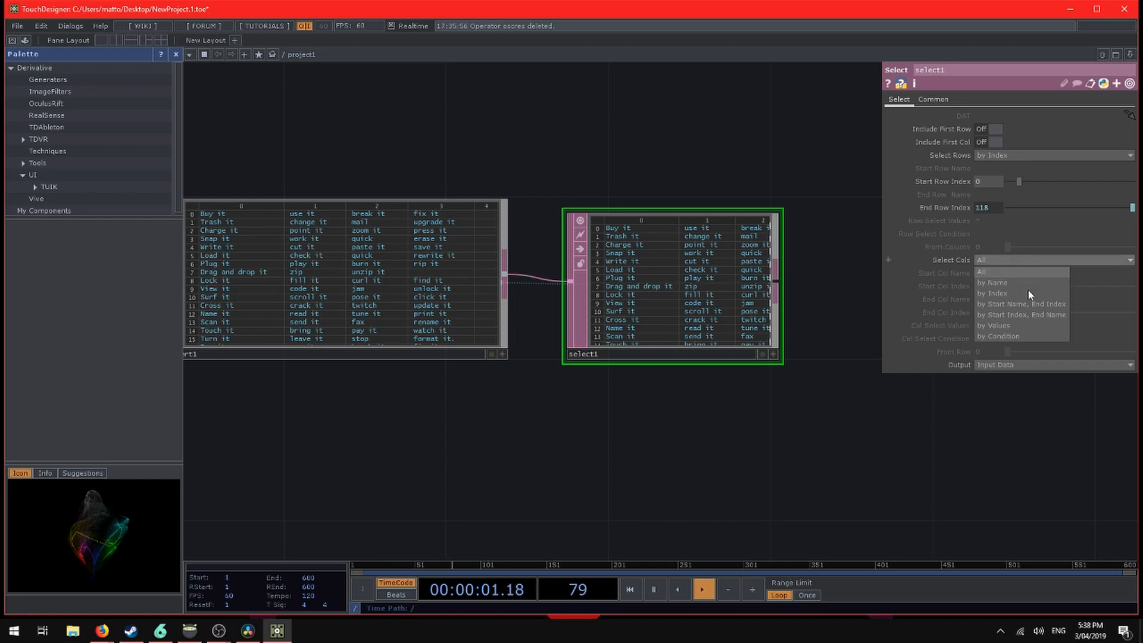
{"action": "left_click", "coordinate": [990, 293]}
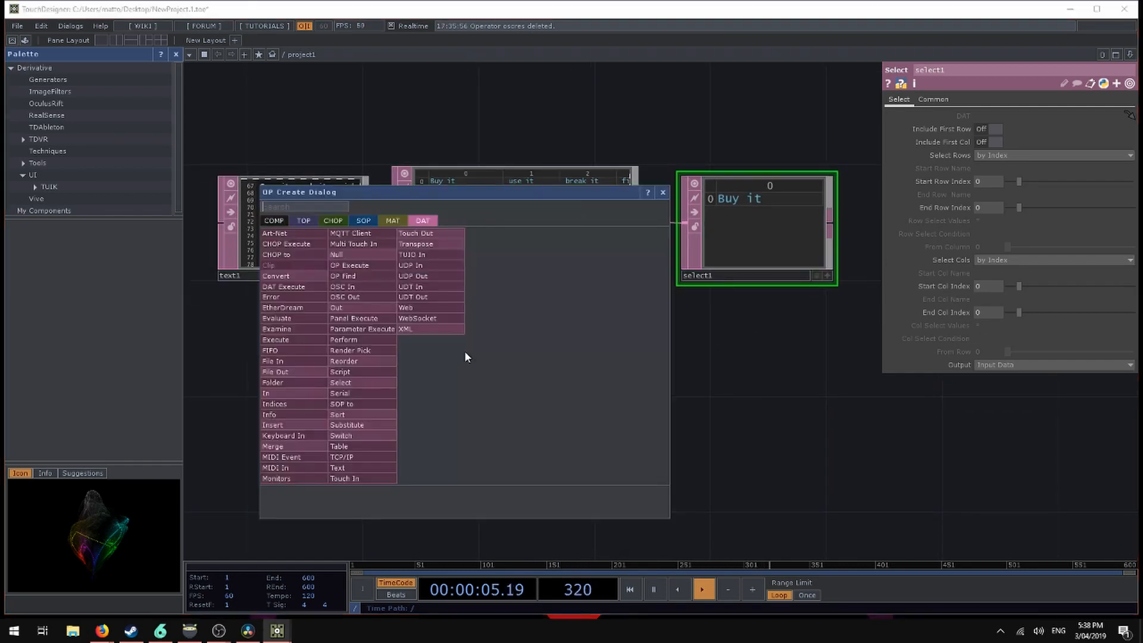
Add the Count CHOP count1, then browse the Palette for a ready-made button.
{"action": "type", "text": "co"}
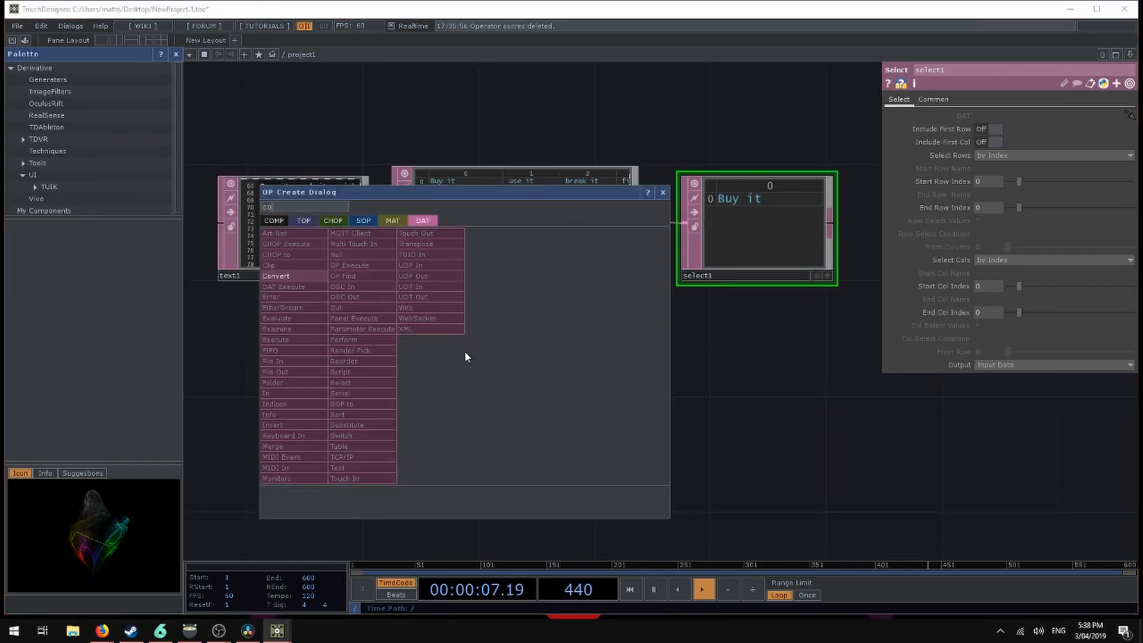
{"action": "left_click", "coordinate": [333, 220]}
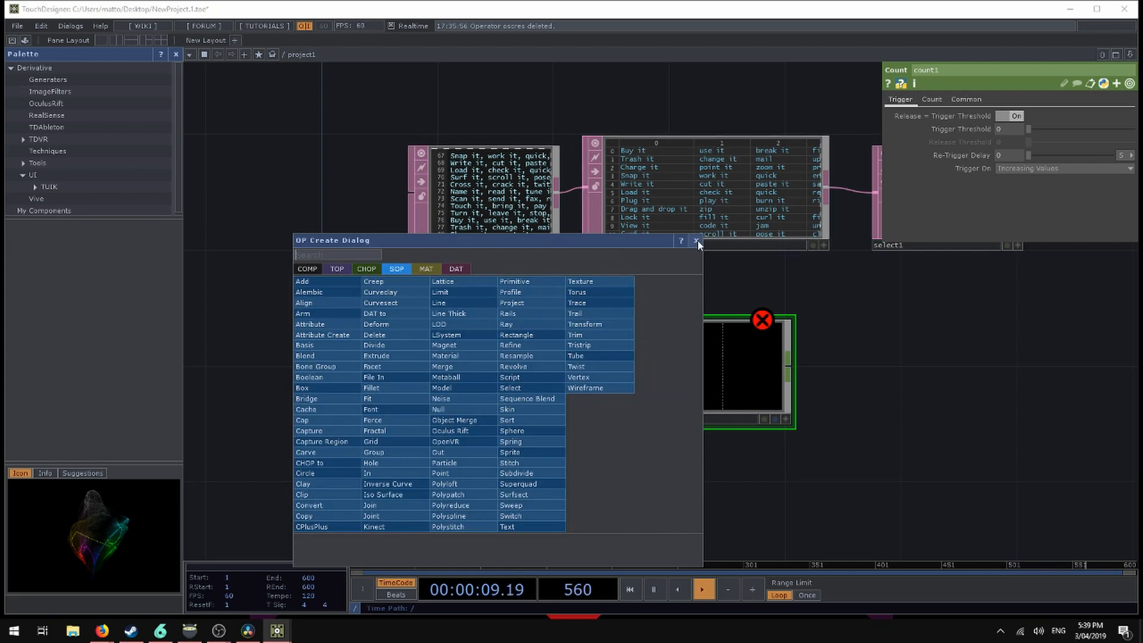
{"action": "left_click", "coordinate": [696, 241]}
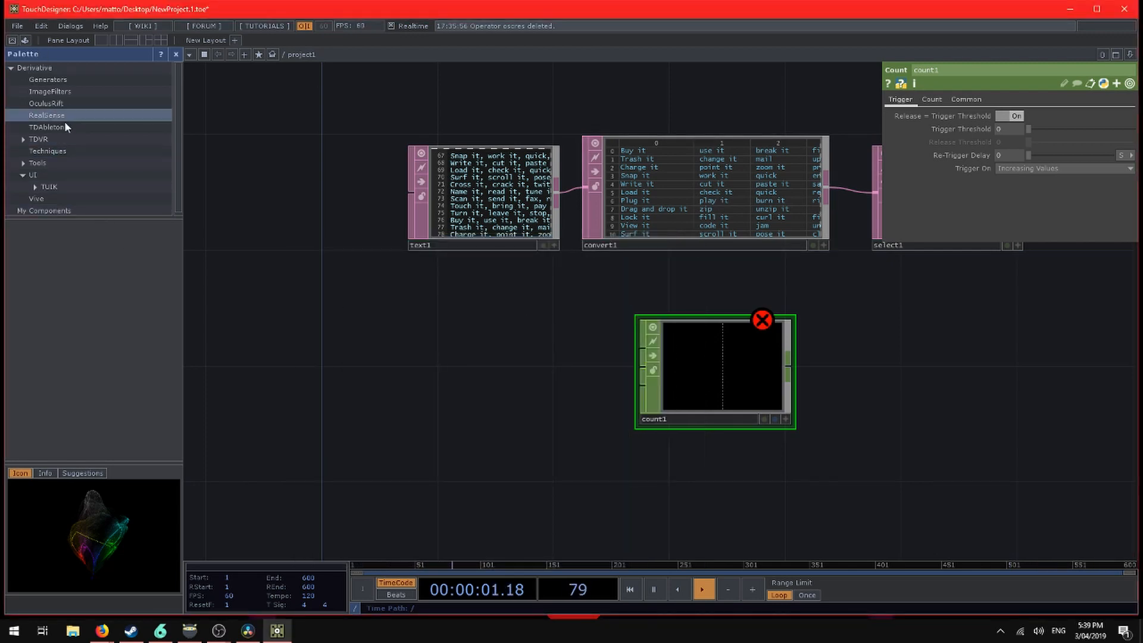
{"action": "left_click", "coordinate": [27, 174]}
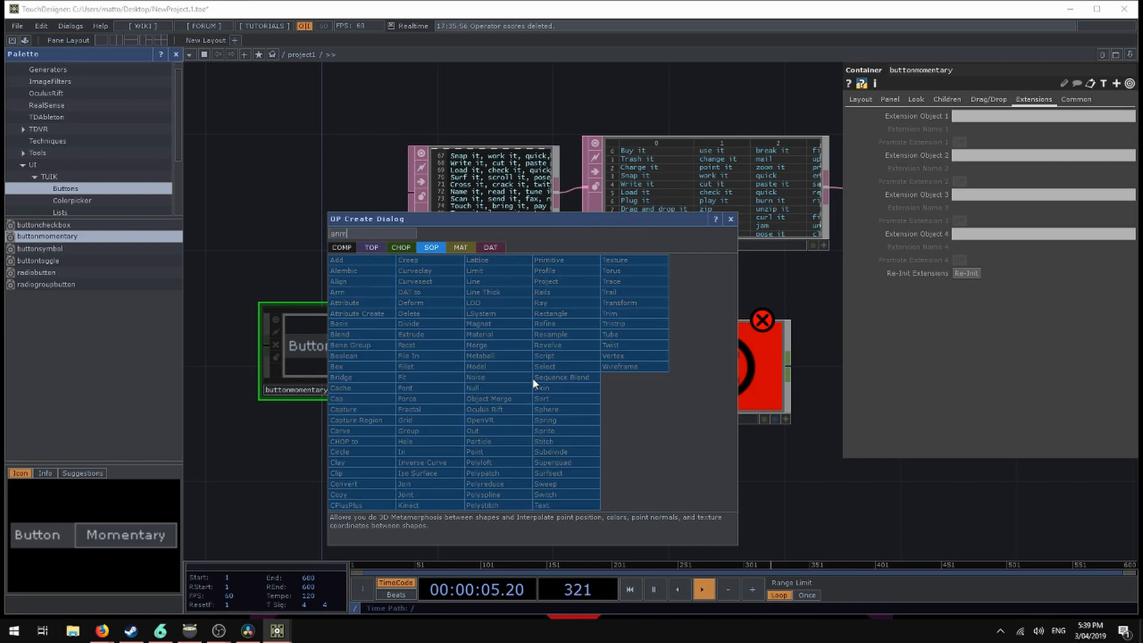
Add an Analyze CHOP and make the momentary button clickable, testing a press.
{"action": "left_click", "coordinate": [400, 247]}
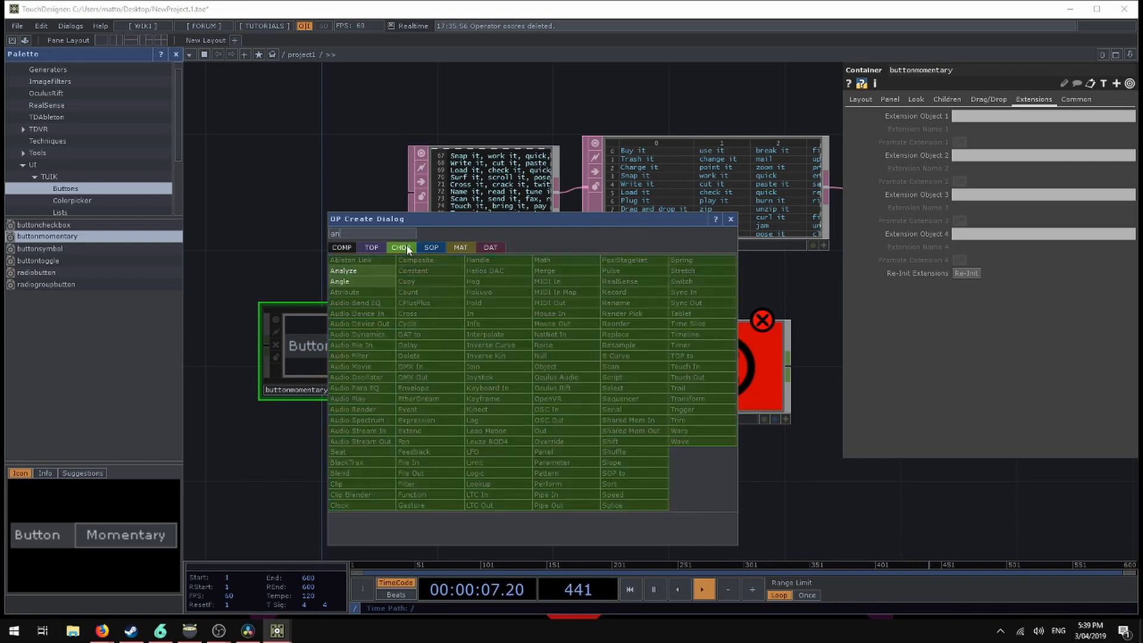
{"action": "left_click", "coordinate": [343, 270]}
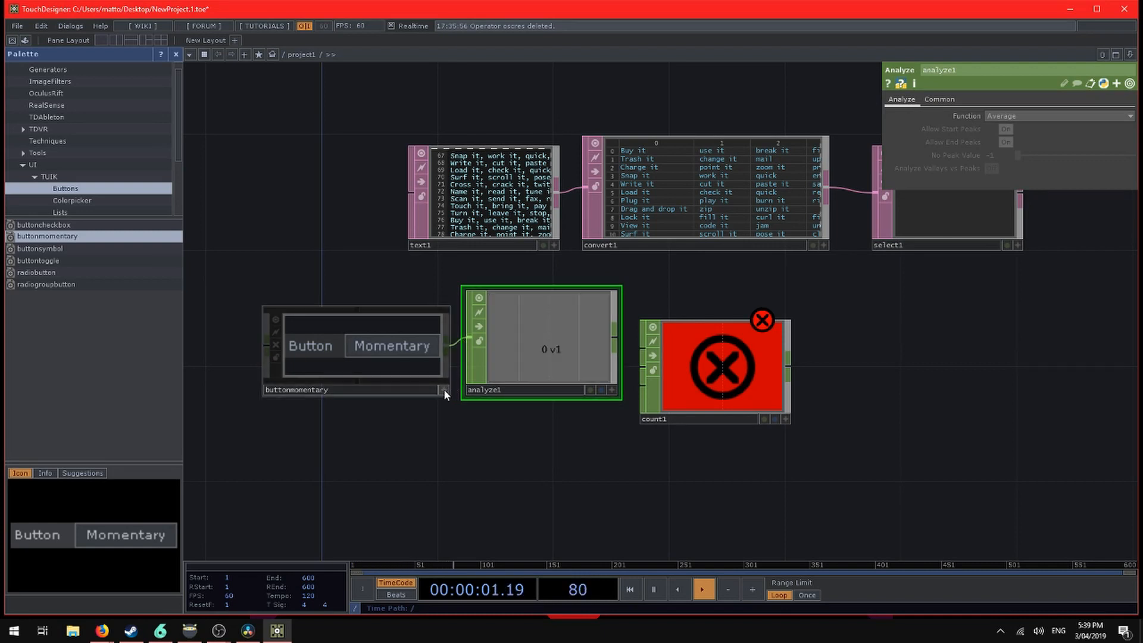
{"action": "left_click", "coordinate": [391, 345]}
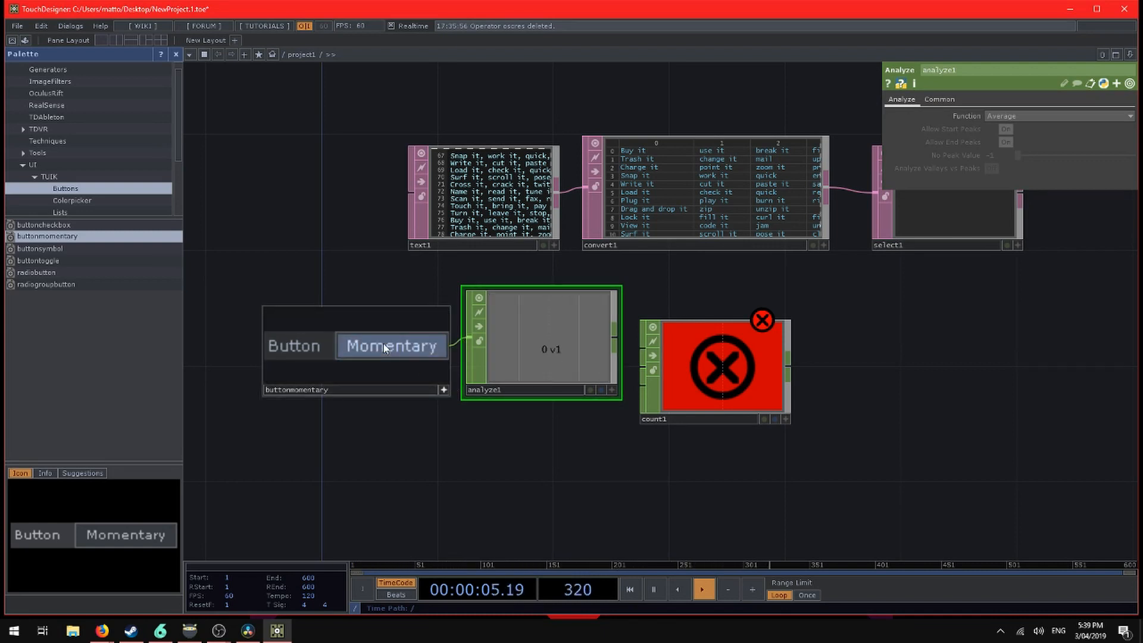
{"action": "left_click", "coordinate": [391, 345]}
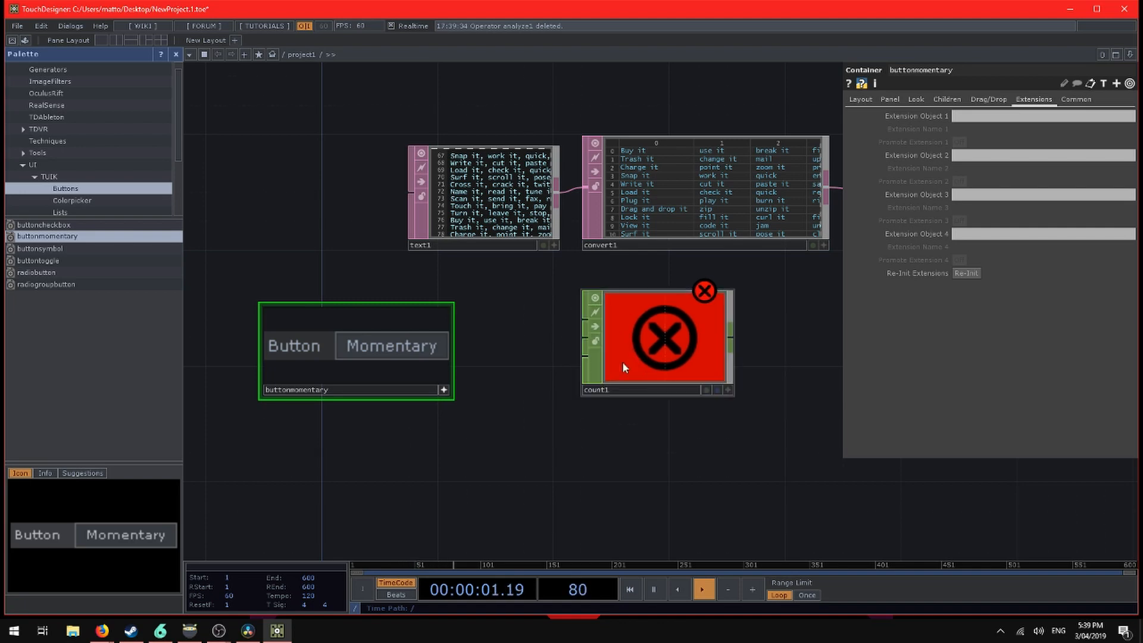
Wire the momentary button into count1, press it to advance the count, and inspect count1's settings.
{"action": "left_click_drag", "start_coordinate": [446, 345], "coordinate": [589, 321]}
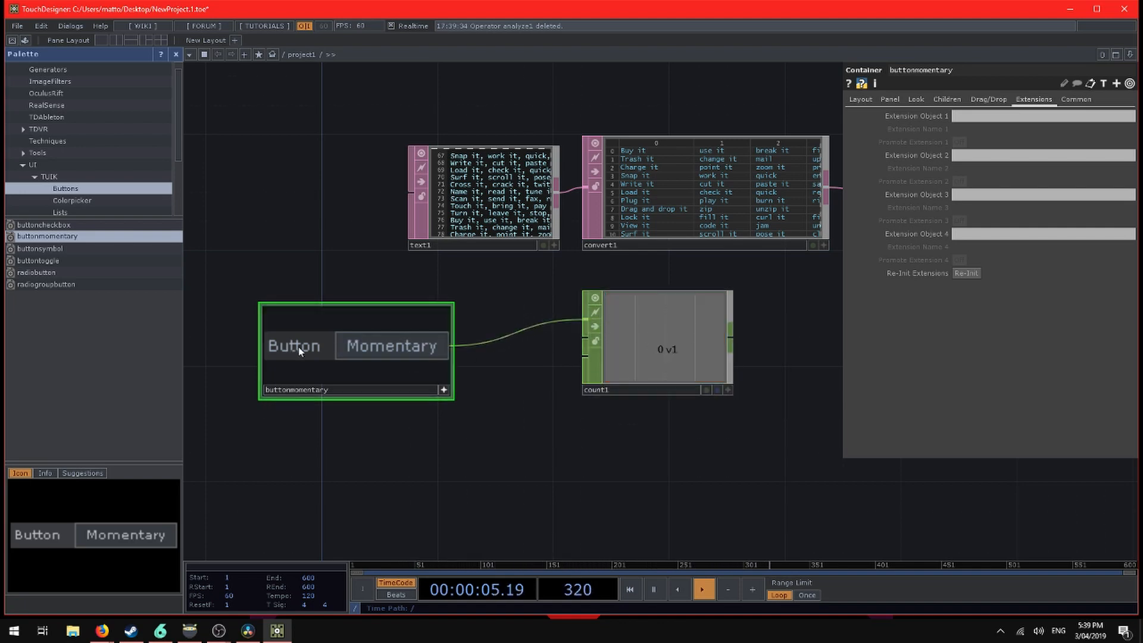
{"action": "left_click", "coordinate": [392, 346]}
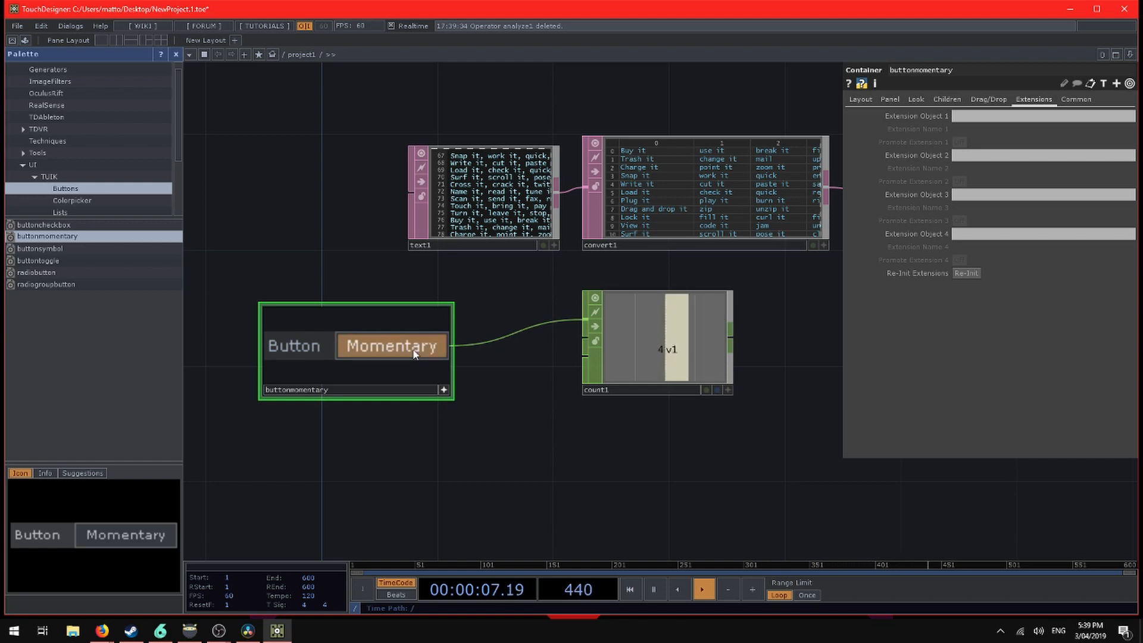
{"action": "left_click", "coordinate": [391, 346]}
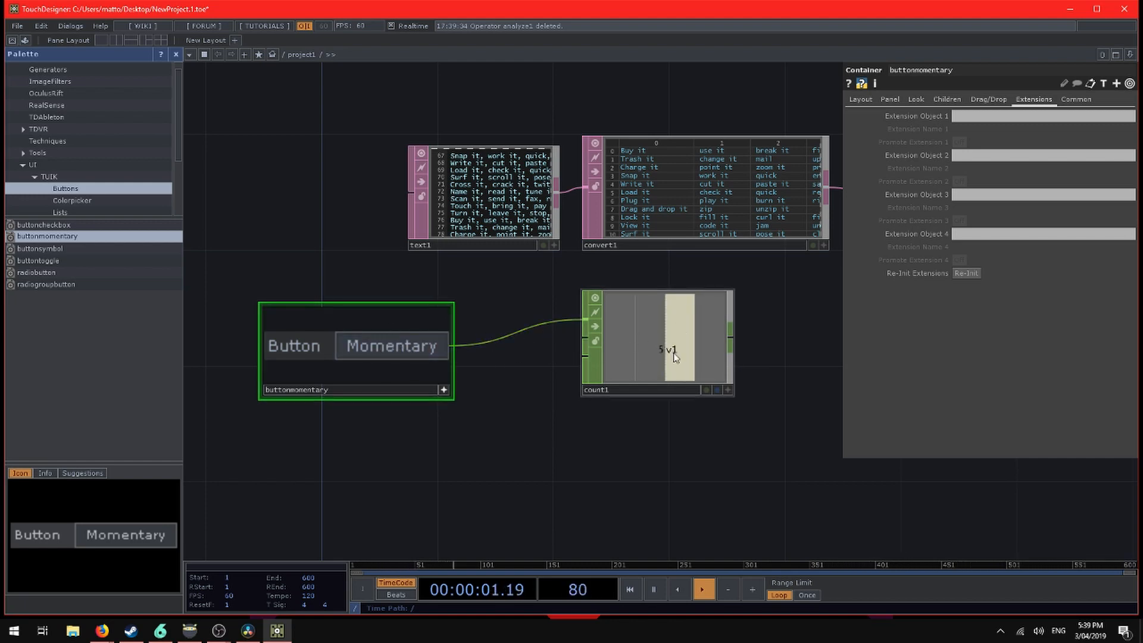
{"action": "left_click", "coordinate": [665, 348]}
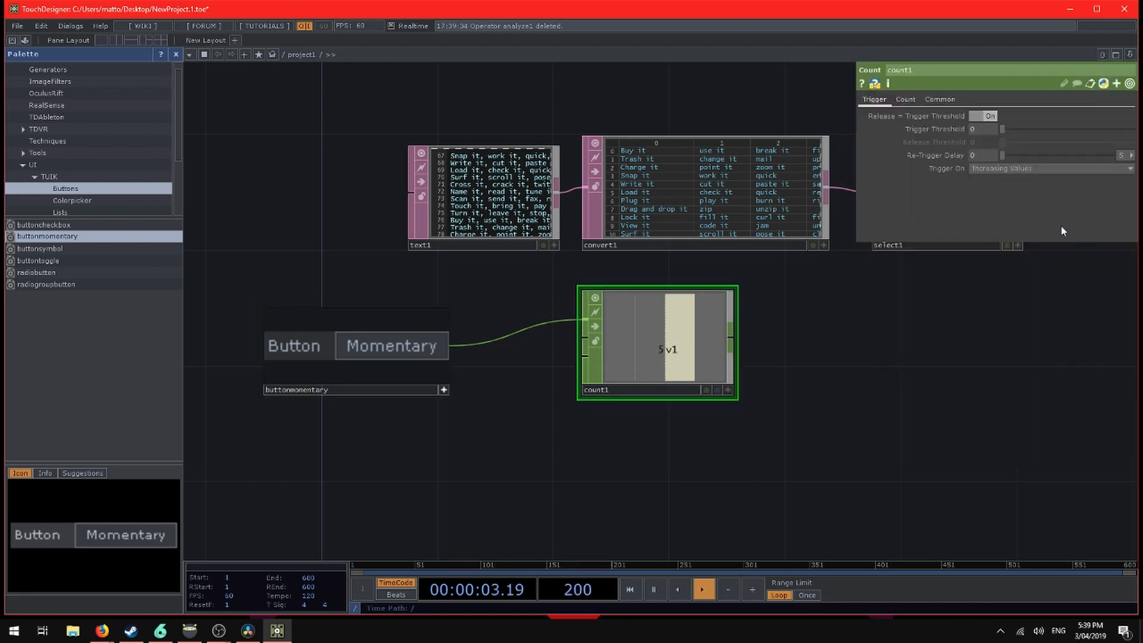
{"action": "left_click", "coordinate": [905, 99]}
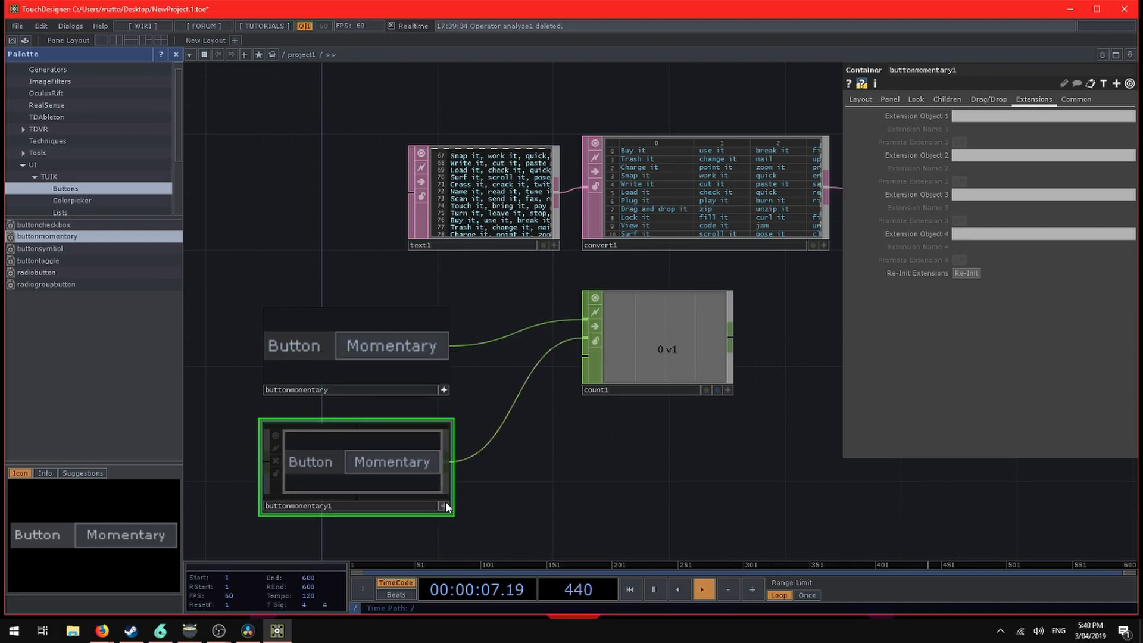
{"action": "left_click", "coordinate": [392, 346]}
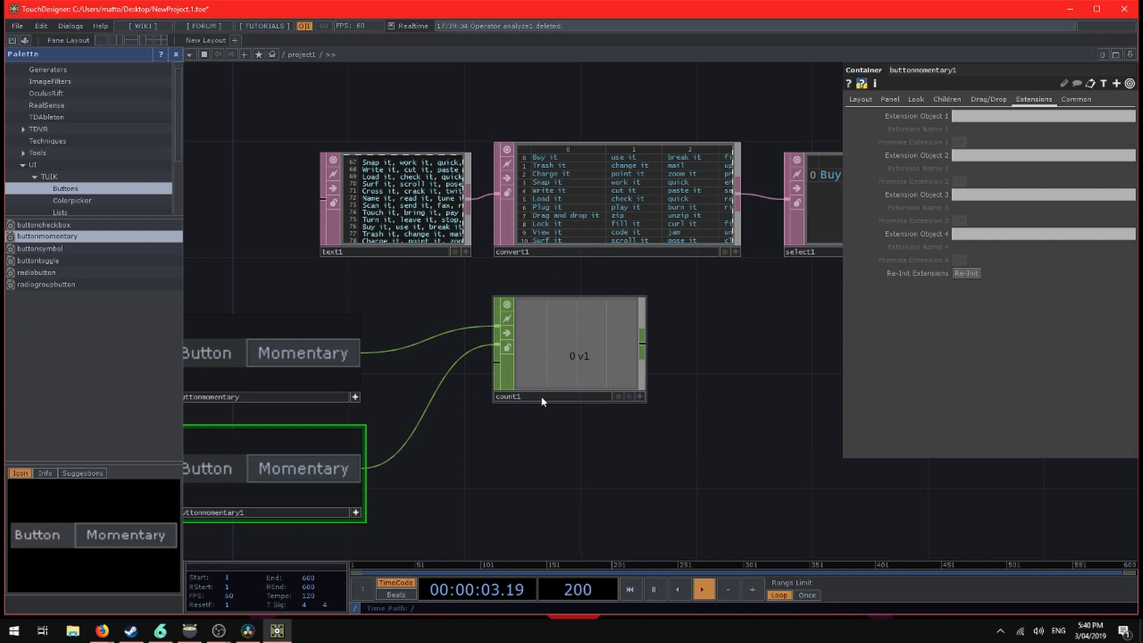
Rename count1 to col and set select1's Start and End Col Index to op('col')['v1'].
{"action": "left_click", "coordinate": [531, 396]}
{"action": "type", "text": "col"}
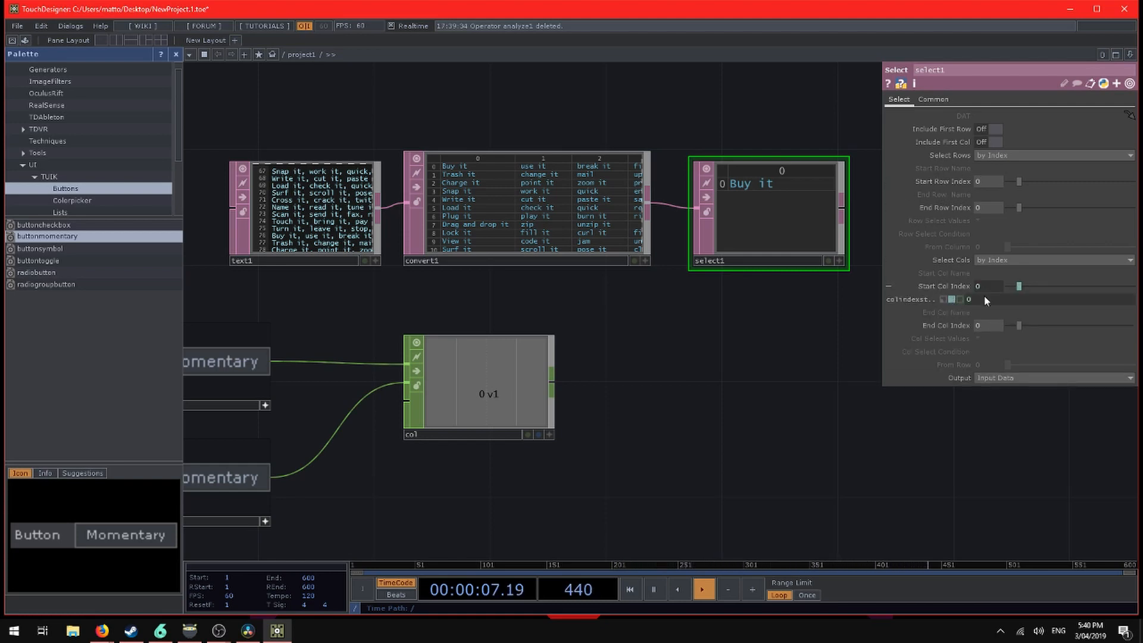
{"action": "left_click", "coordinate": [972, 300]}
{"action": "type", "text": "op('col')['v1']"}
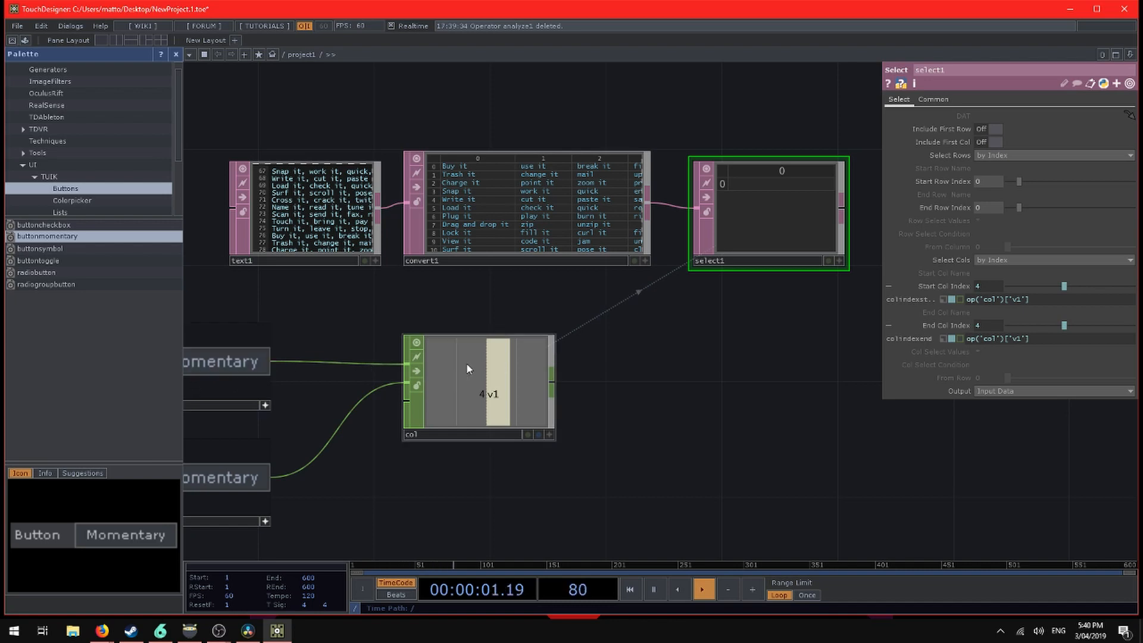
{"action": "left_click", "coordinate": [477, 392]}
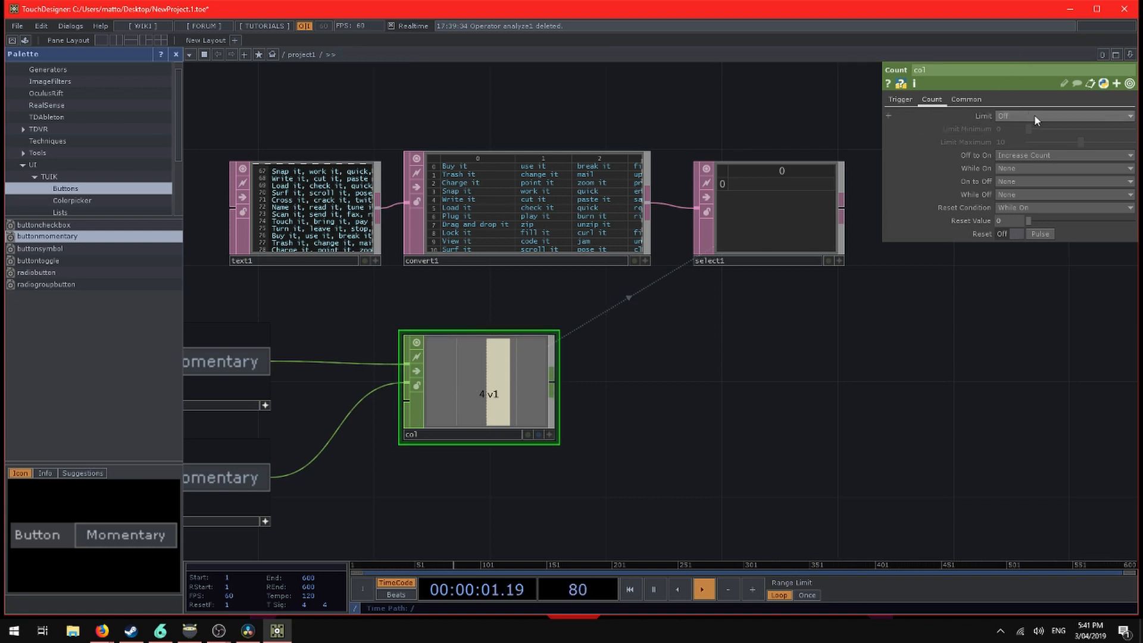
Set col's Limit to Loop Min/Max so the Select DAT returns to 'Buy it'.
{"action": "left_click", "coordinate": [1064, 115]}
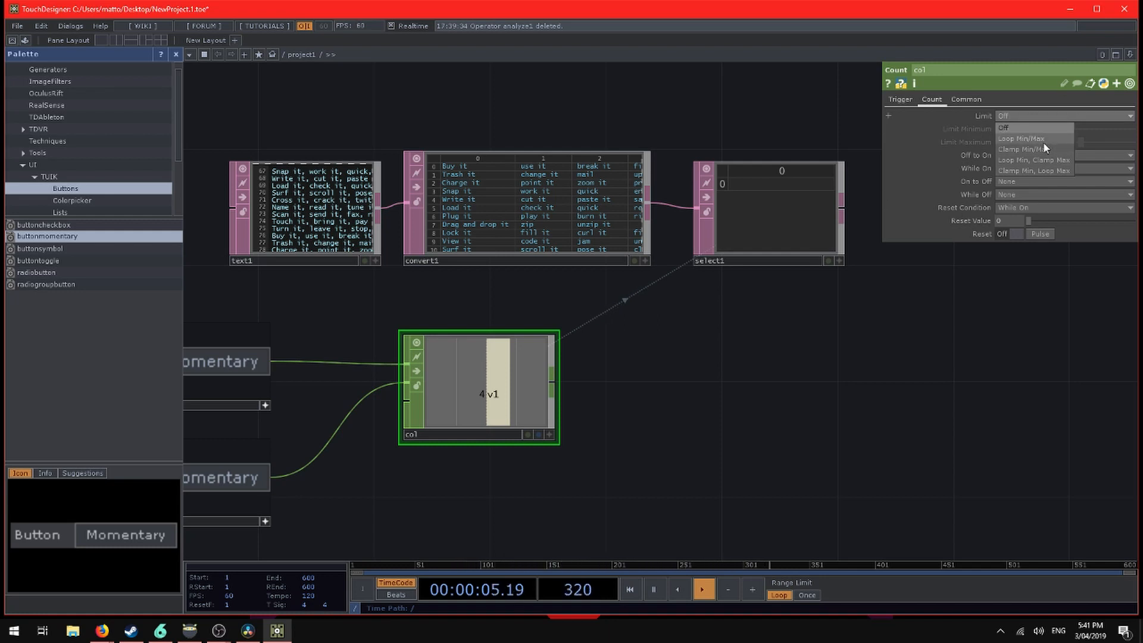
{"action": "left_click", "coordinate": [1022, 138]}
{"action": "type", "text": "coun"}
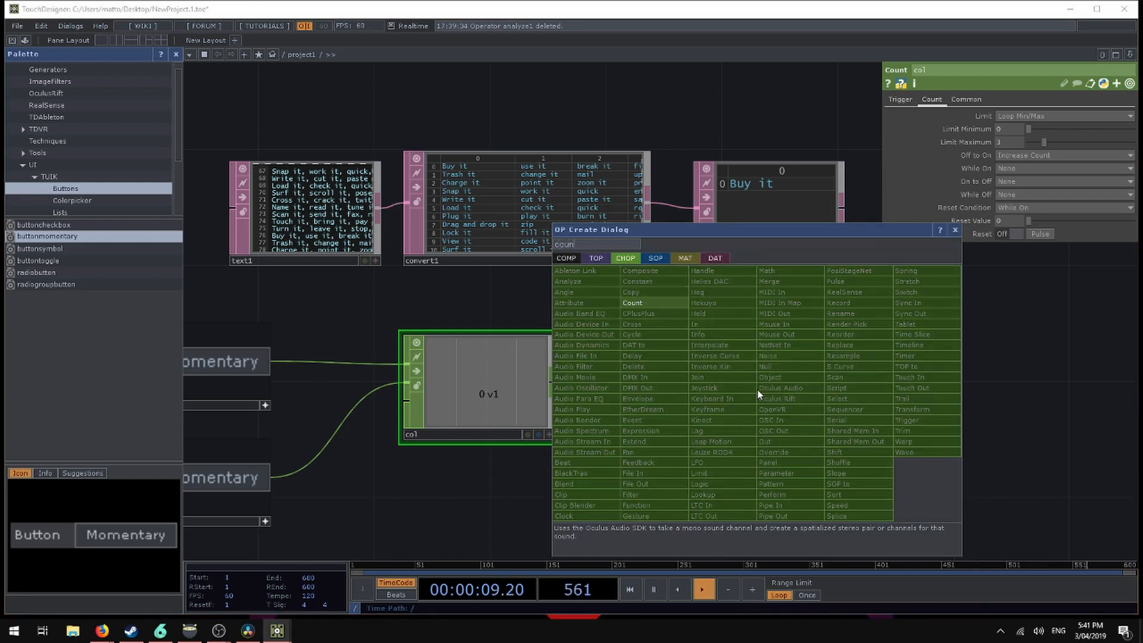
Add a Math CHOP after col remapping its range into a new Count CHOP named row.
{"action": "left_click", "coordinate": [633, 302]}
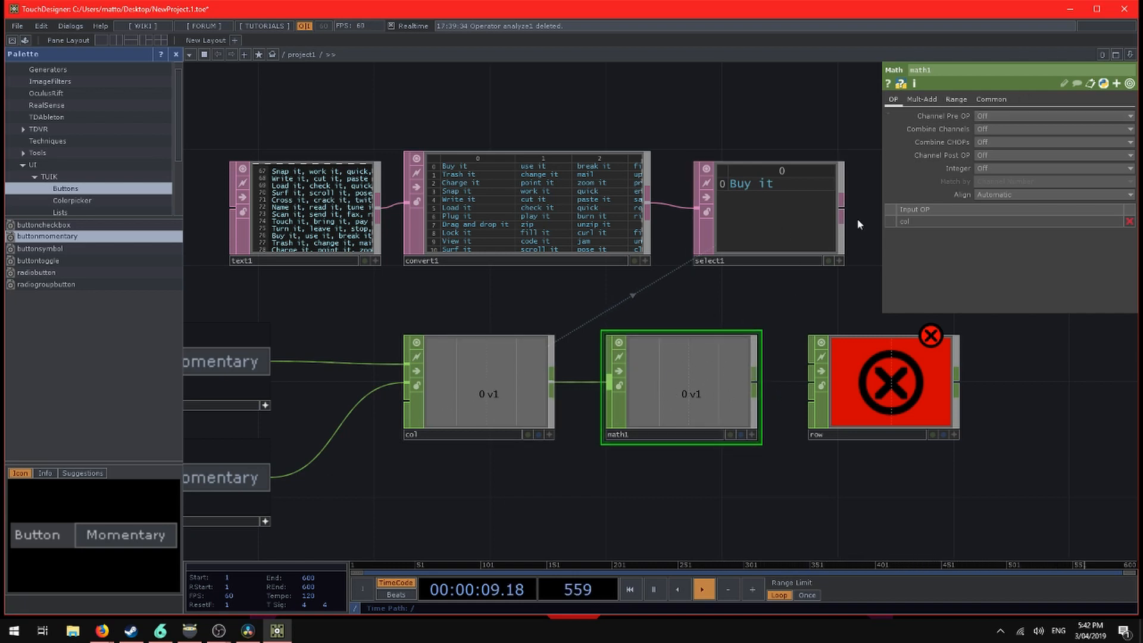
{"action": "left_click", "coordinate": [956, 99]}
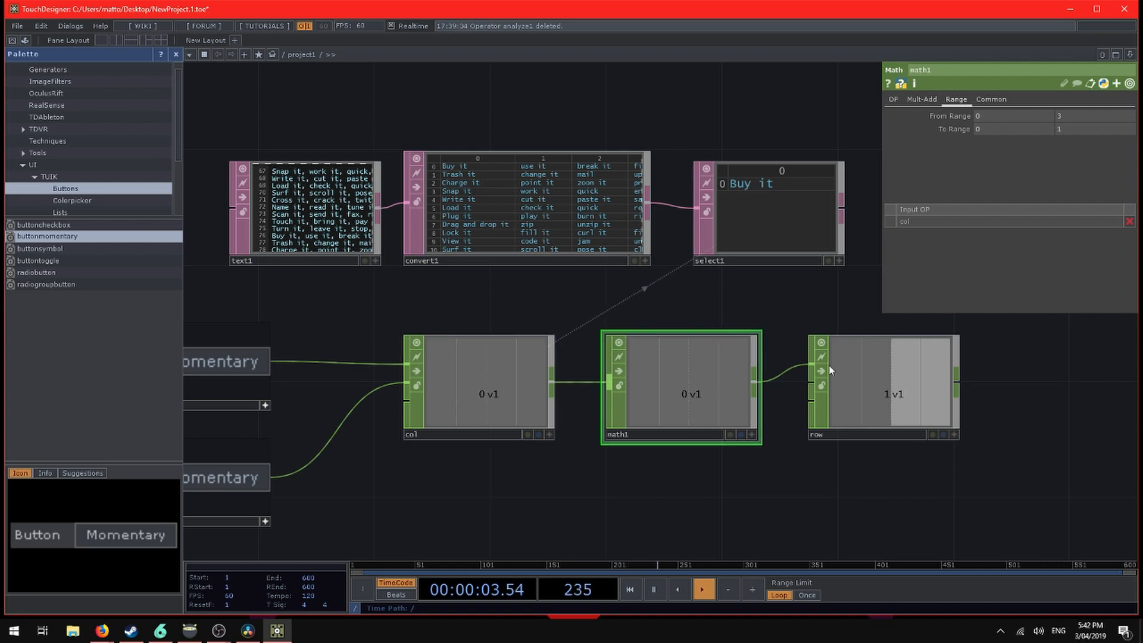
Set row to count on On to Off instead of Off to On, and wire buttonmomentary1 into it.
{"action": "left_click", "coordinate": [887, 387]}
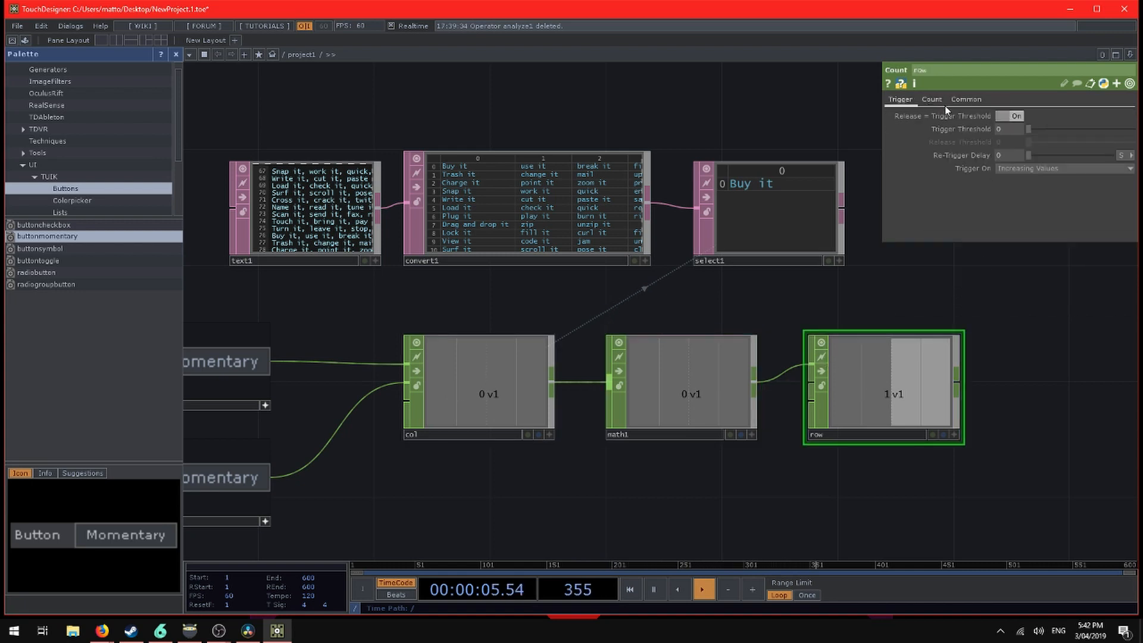
{"action": "left_click", "coordinate": [931, 98]}
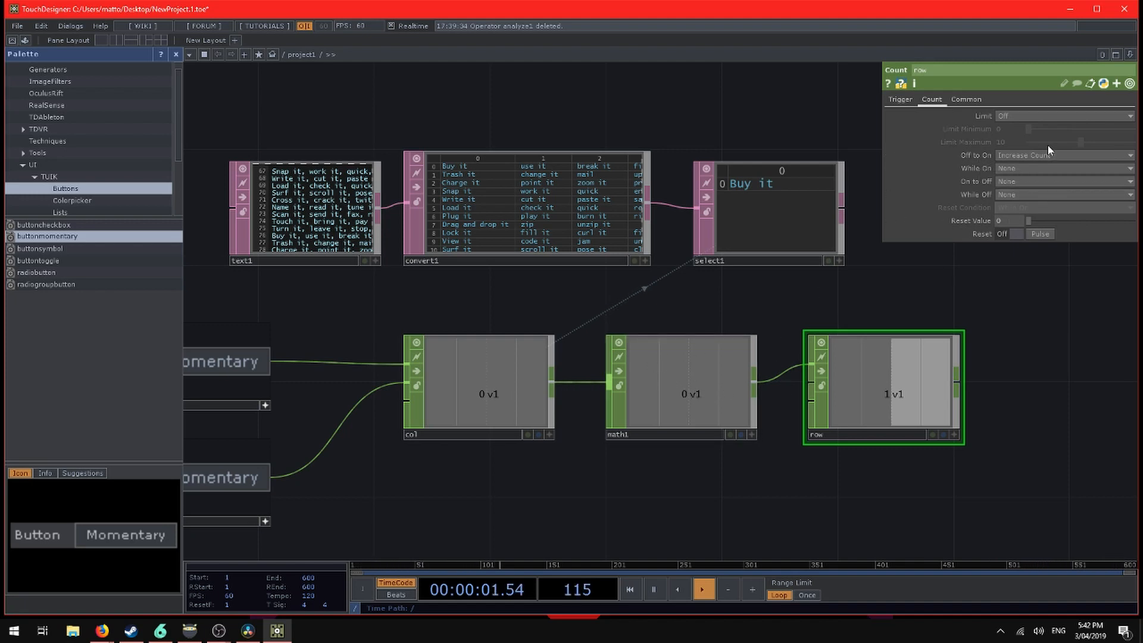
{"action": "left_click", "coordinate": [1063, 167]}
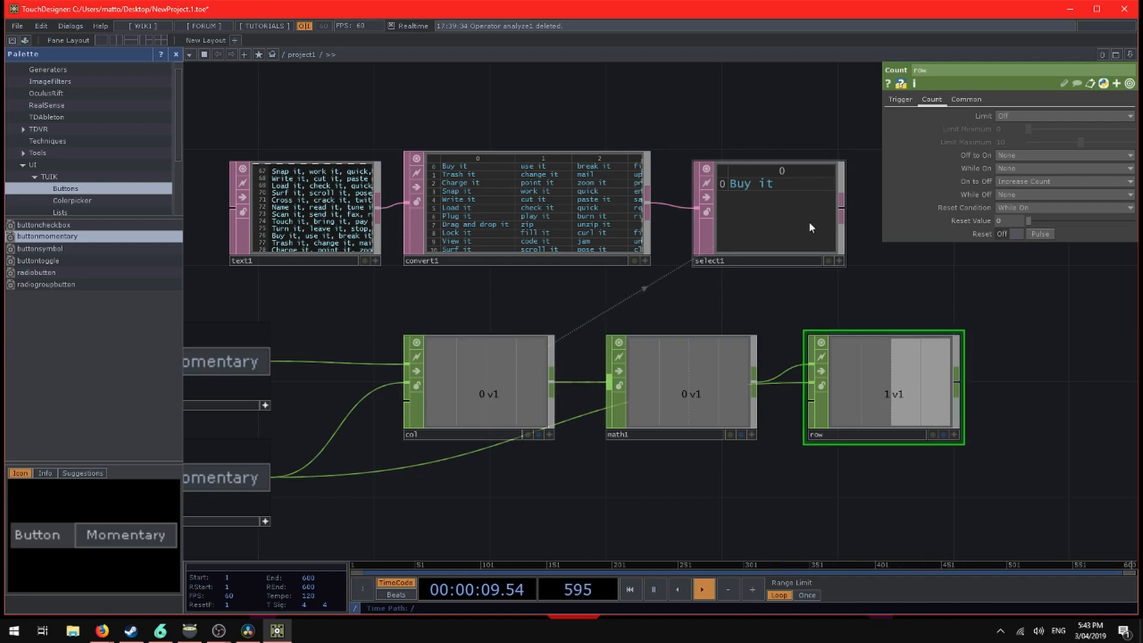
{"action": "left_click", "coordinate": [771, 216]}
{"action": "type", "text": "op("}
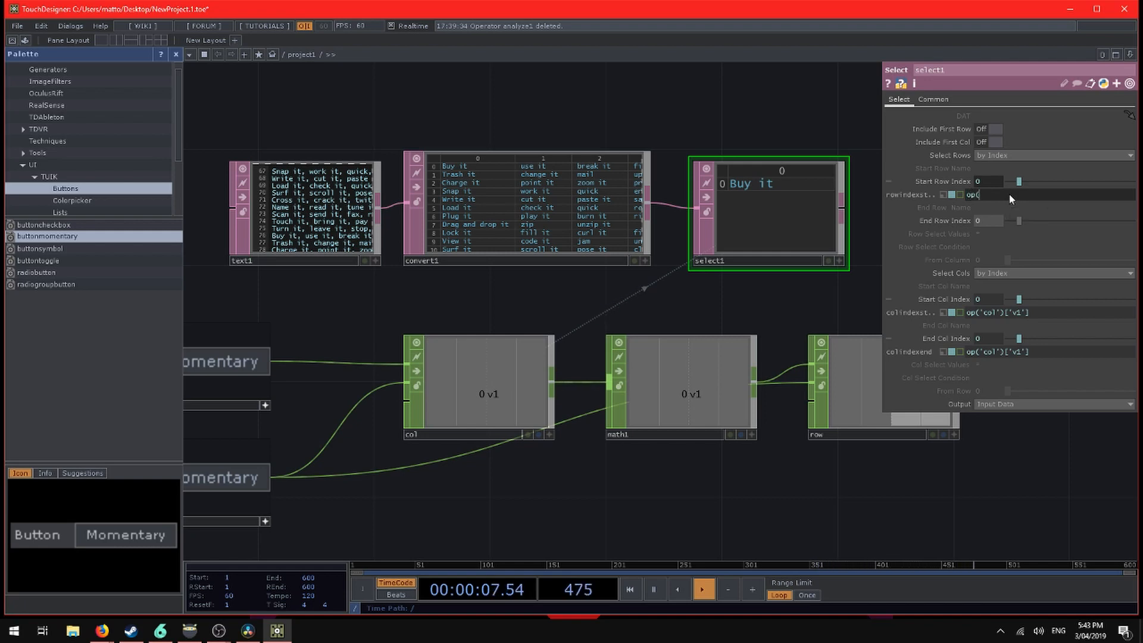
Enter op('row')['v1'] as select1's Start Row Index expression.
{"action": "type", "text": "row"}
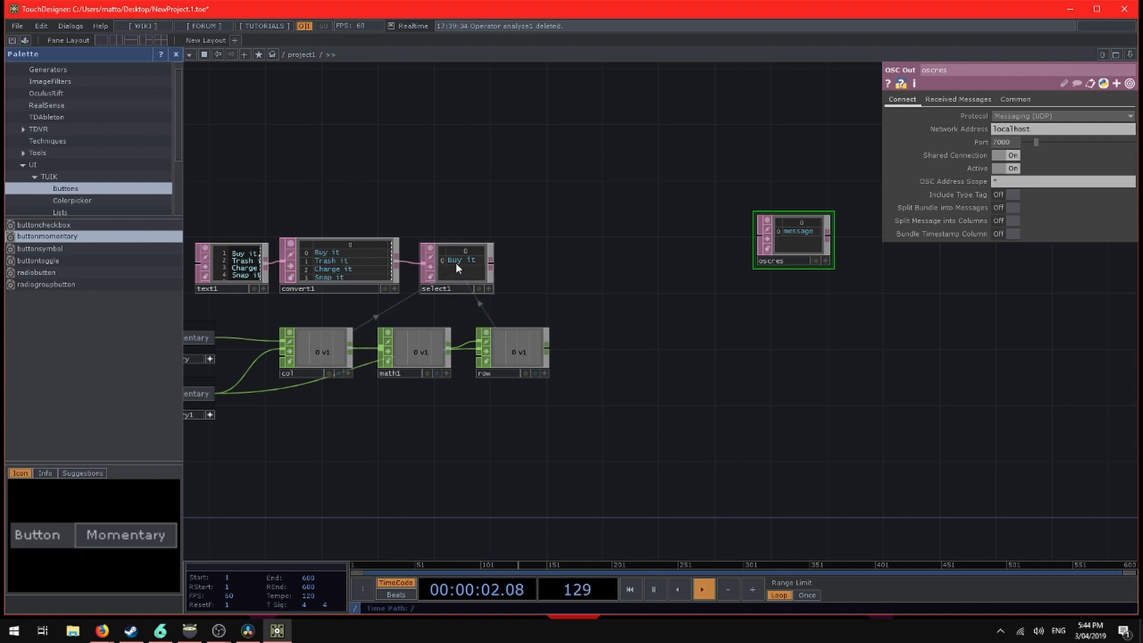
Create the oscres OSC Out DAT with its Network Address set to localhost.
{"action": "left_click", "coordinate": [458, 266]}
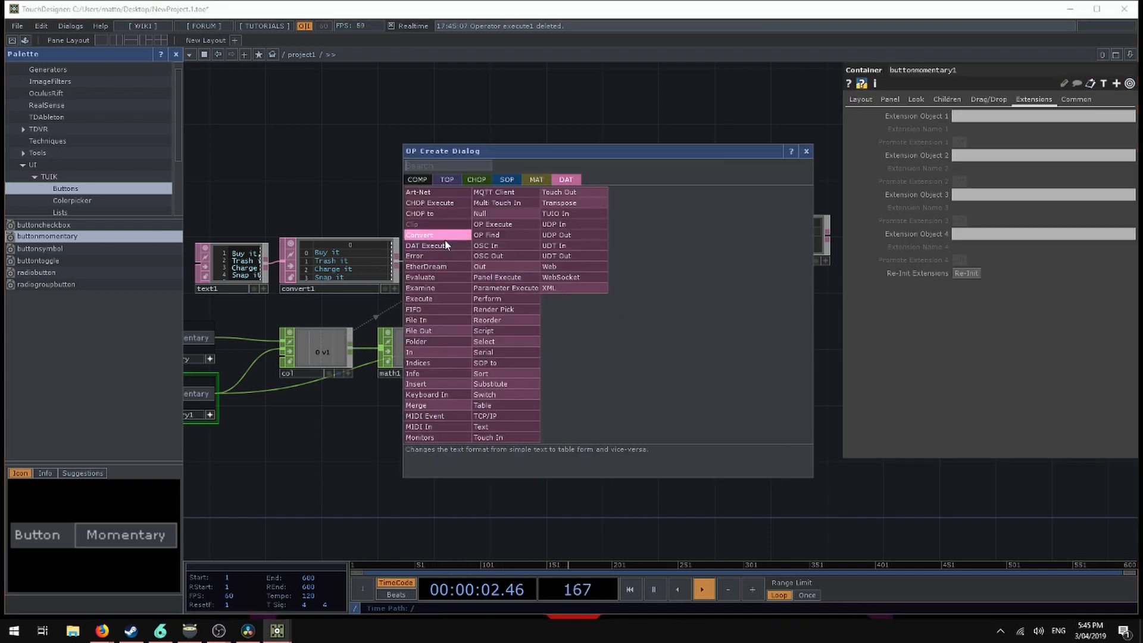
Add a DAT Execute watching the lyric table with Table Change enabled.
{"action": "left_click", "coordinate": [423, 245]}
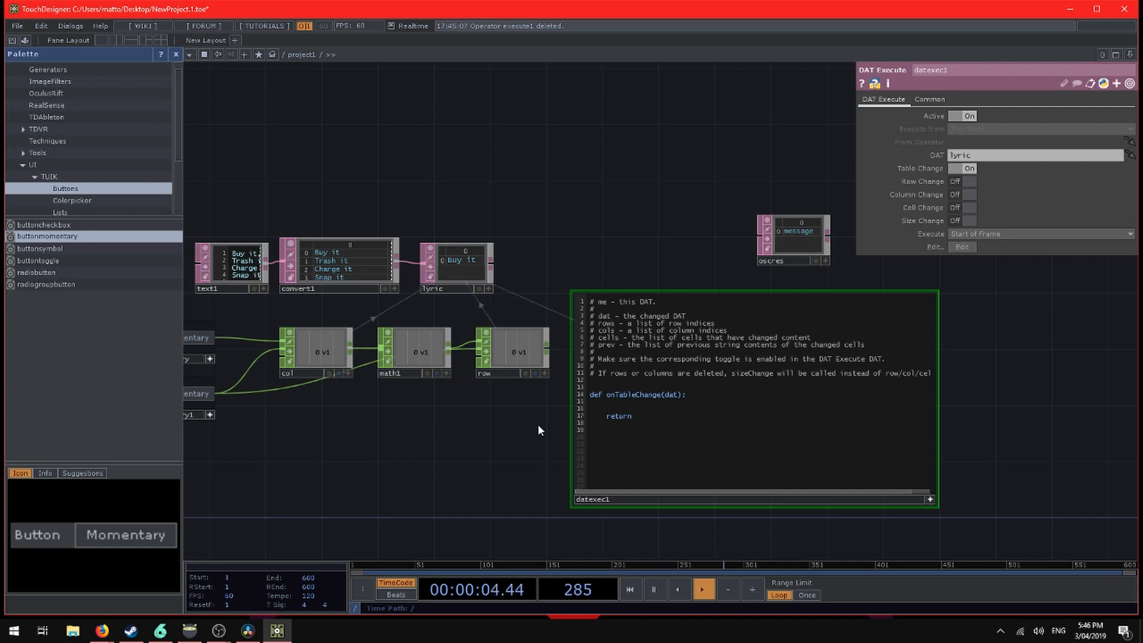
Write op('oscres').sendOSC(oscpath, [oscstring]) in datexec1's onTableChange callback.
{"action": "type", "text": "op('"}
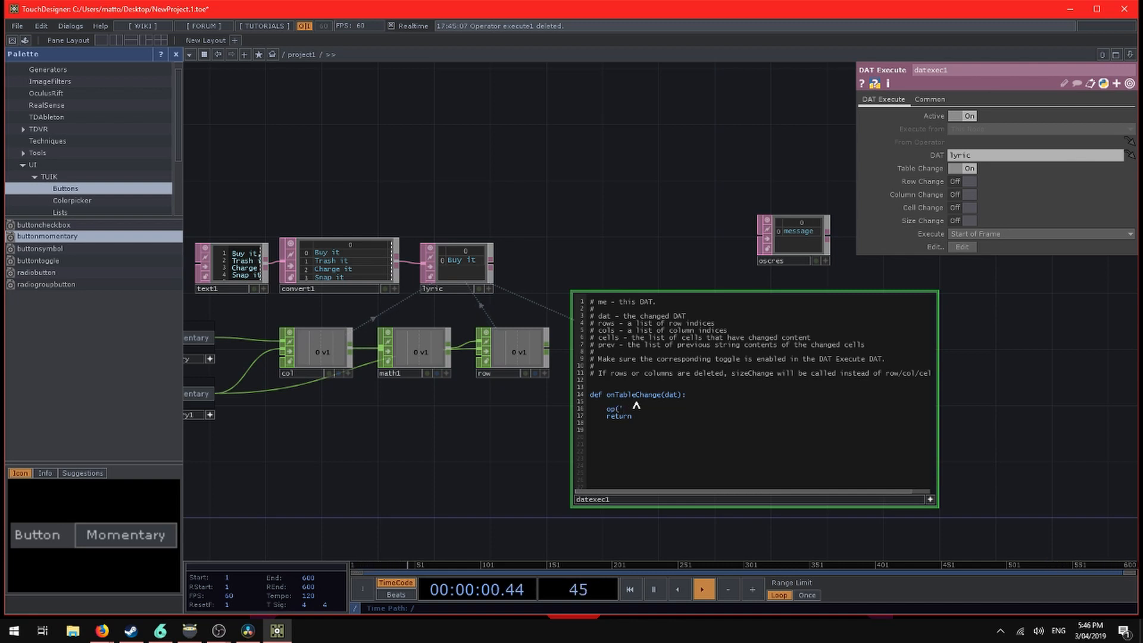
{"action": "type", "text": "oscres').sendOSC("}
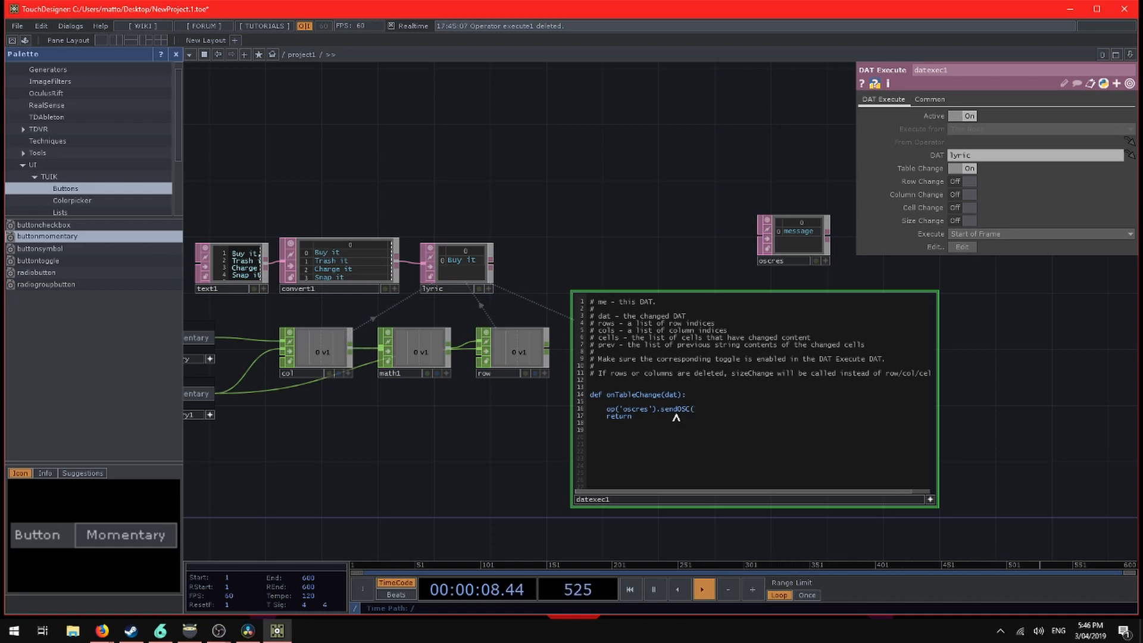
{"action": "type", "text": "path, ["}
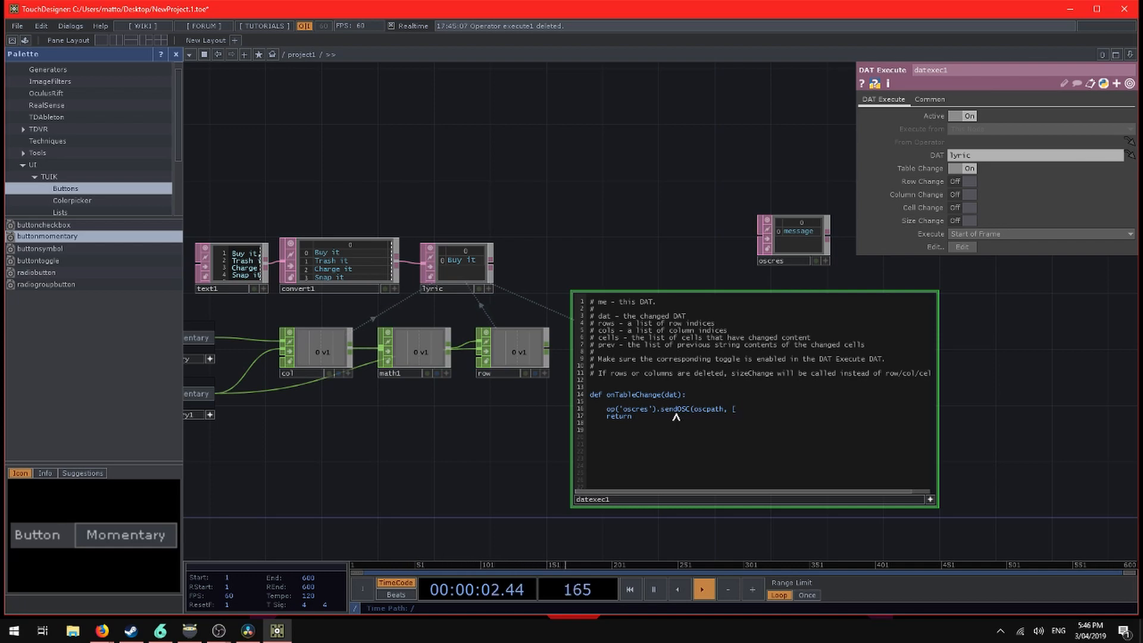
{"action": "type", "text": "oscstring])"}
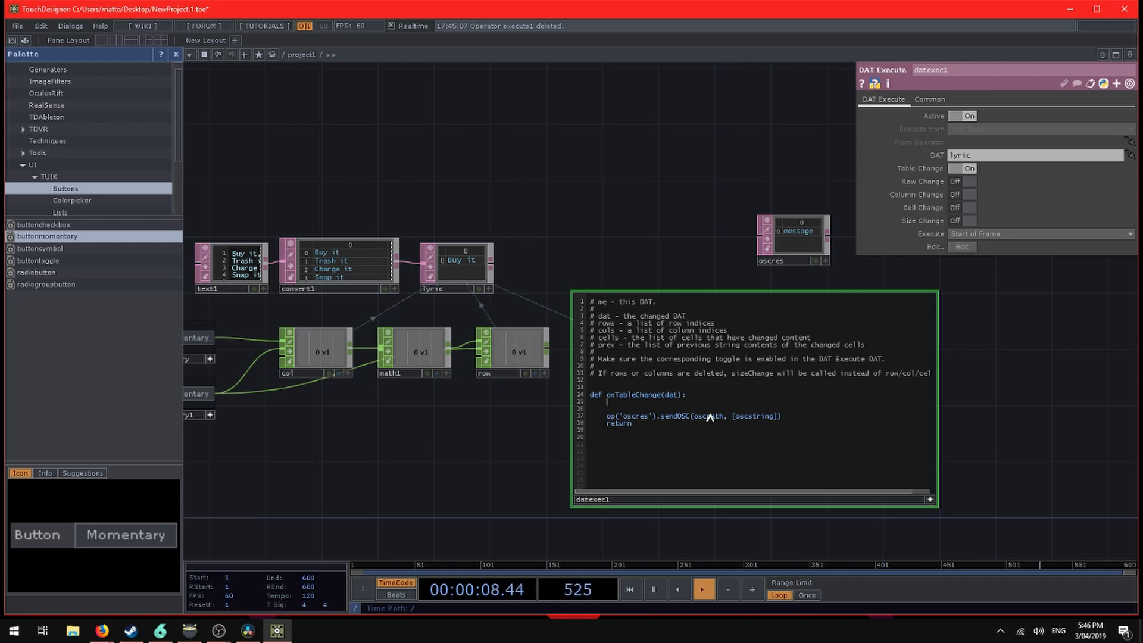
Define oscstring from op('lyric') and begin an oscpath line above sendOSC.
{"action": "type", "text": "oscstring ="}
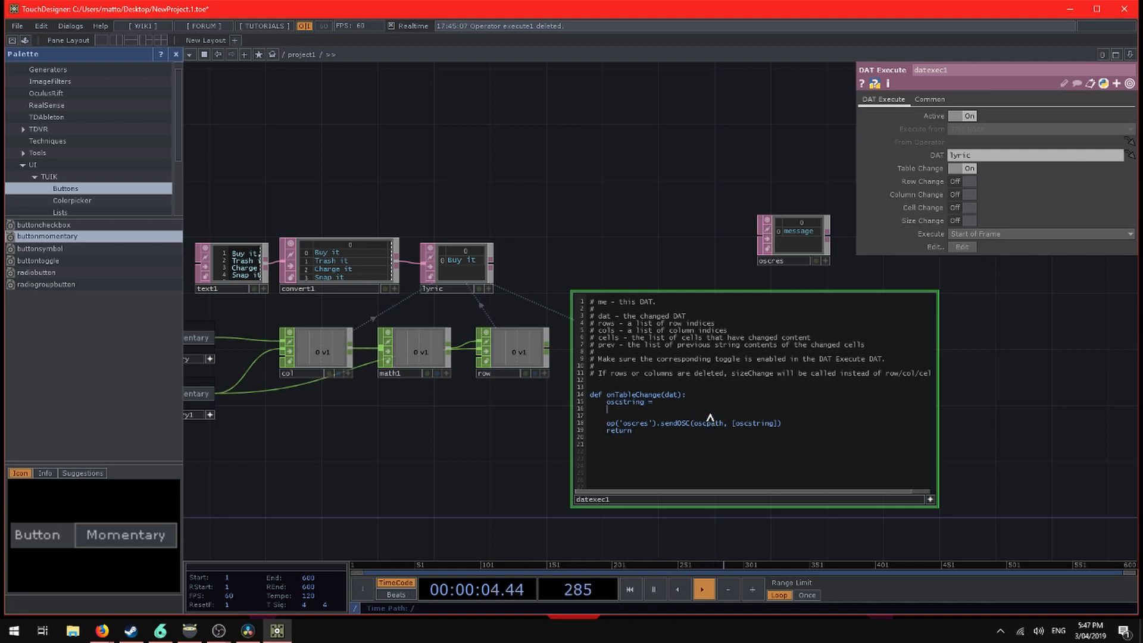
{"action": "type", "text": "oscpath ="}
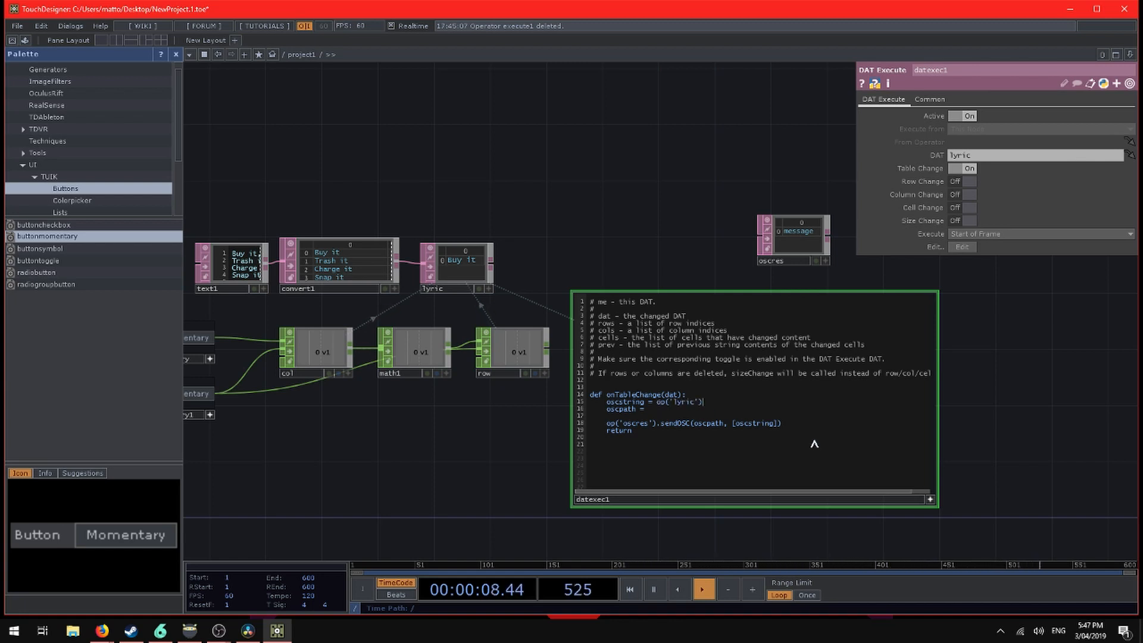
{"action": "type", "text": ".c"}
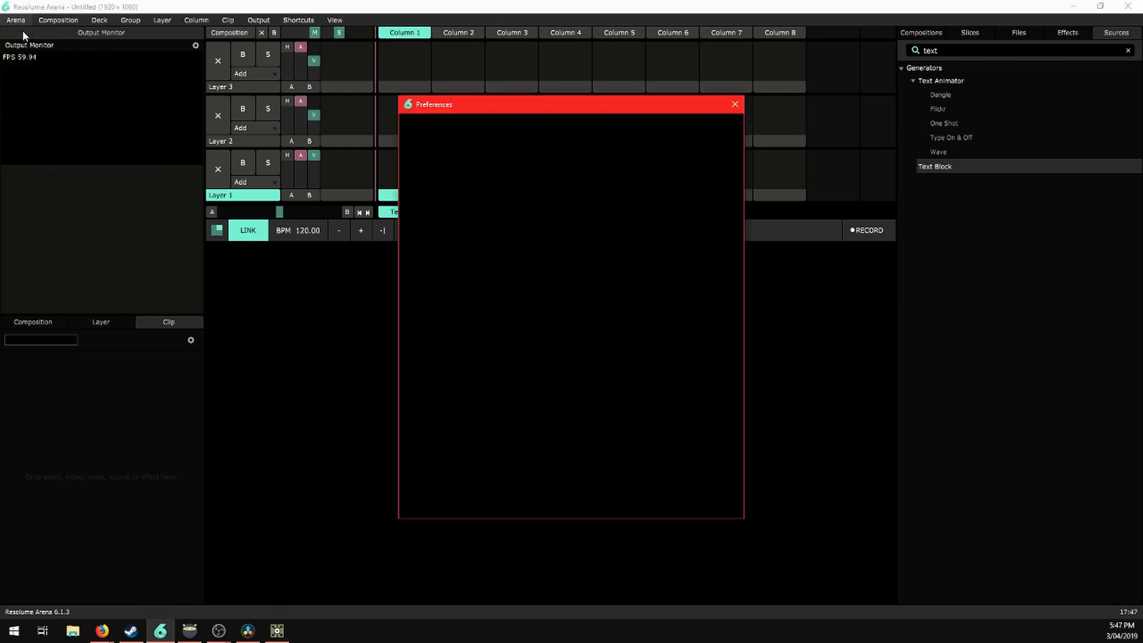
{"action": "left_click", "coordinate": [437, 206]}
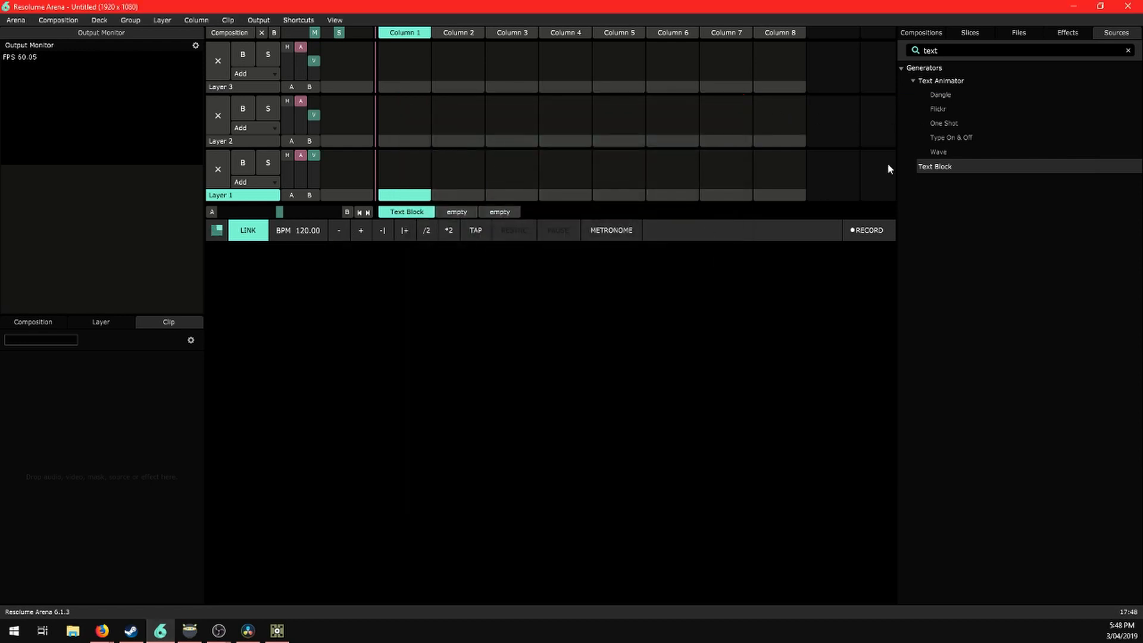
{"action": "mouse_move", "coordinate": [1065, 87]}
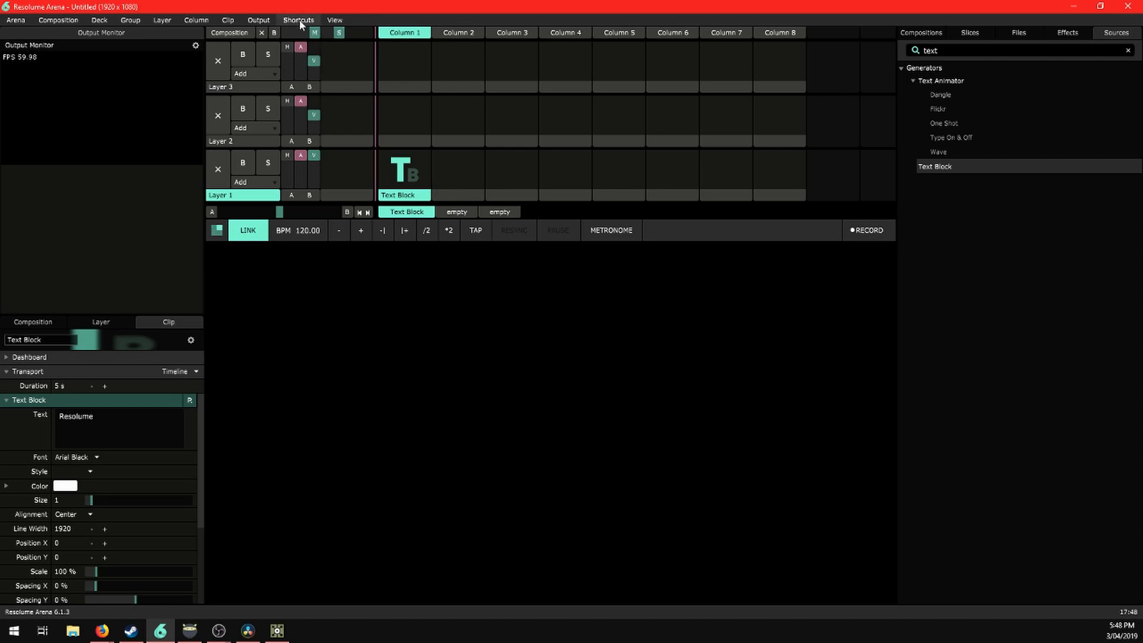
Enter OSC shortcuts mode and select the Text Block clip's Text field.
{"action": "left_click", "coordinate": [298, 20]}
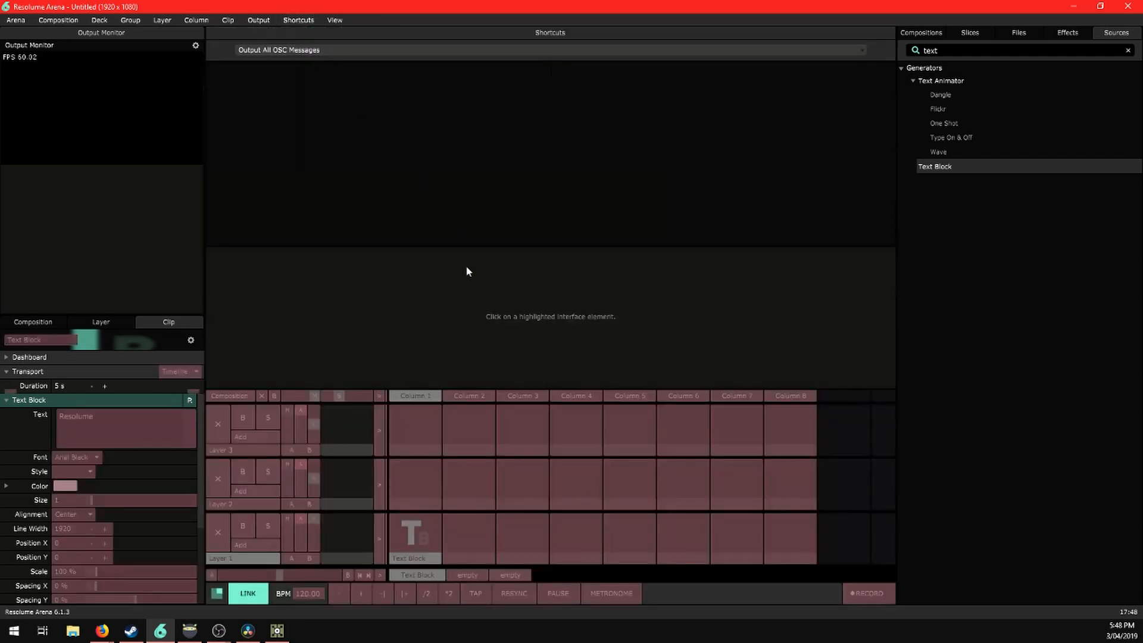
{"action": "left_click", "coordinate": [125, 429]}
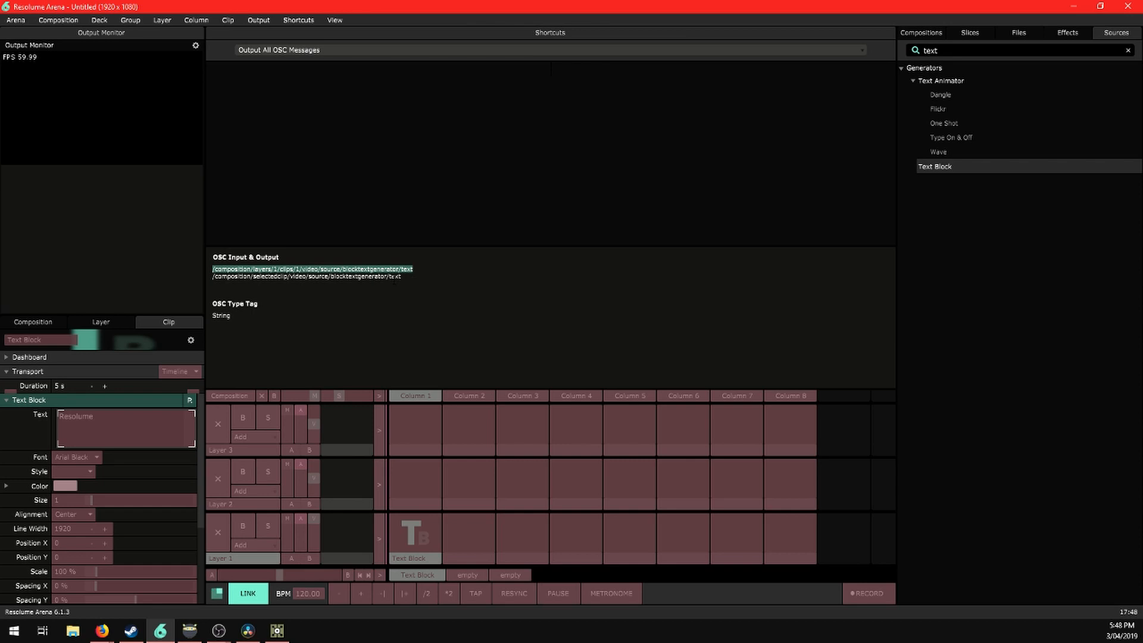
{"action": "mouse_move", "coordinate": [300, 22]}
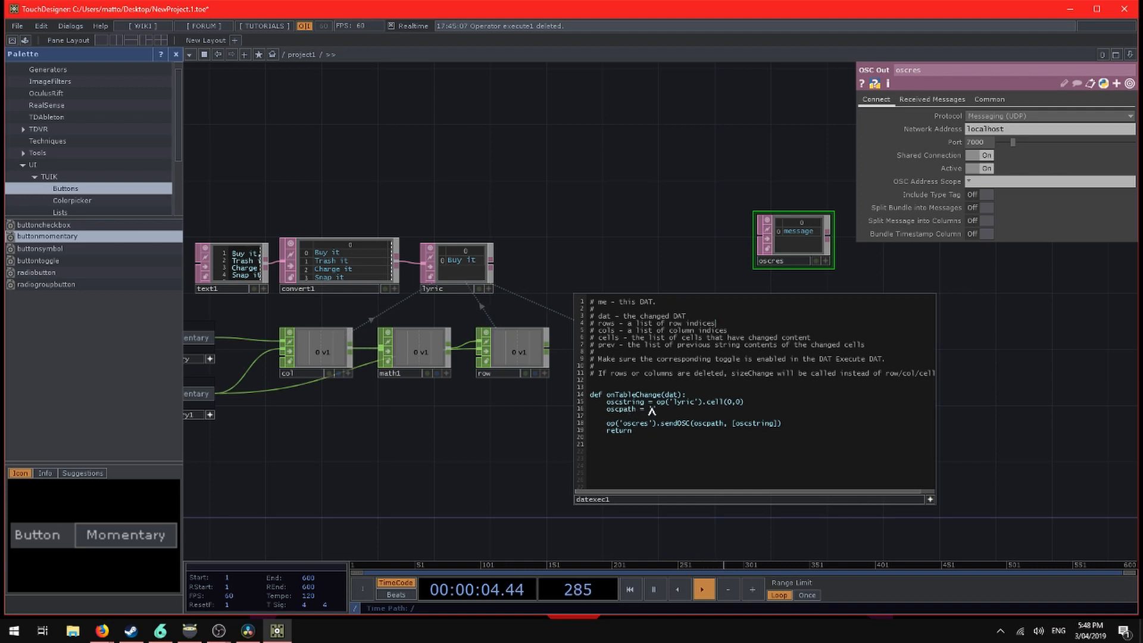
Set oscpath to '/composition/layers/1/clips/1/video/source/blocktextgenerator/text'.
{"action": "type", "text": "'/composition/layers/1/clips/1/video/source/blocktextgenerator/text'"}
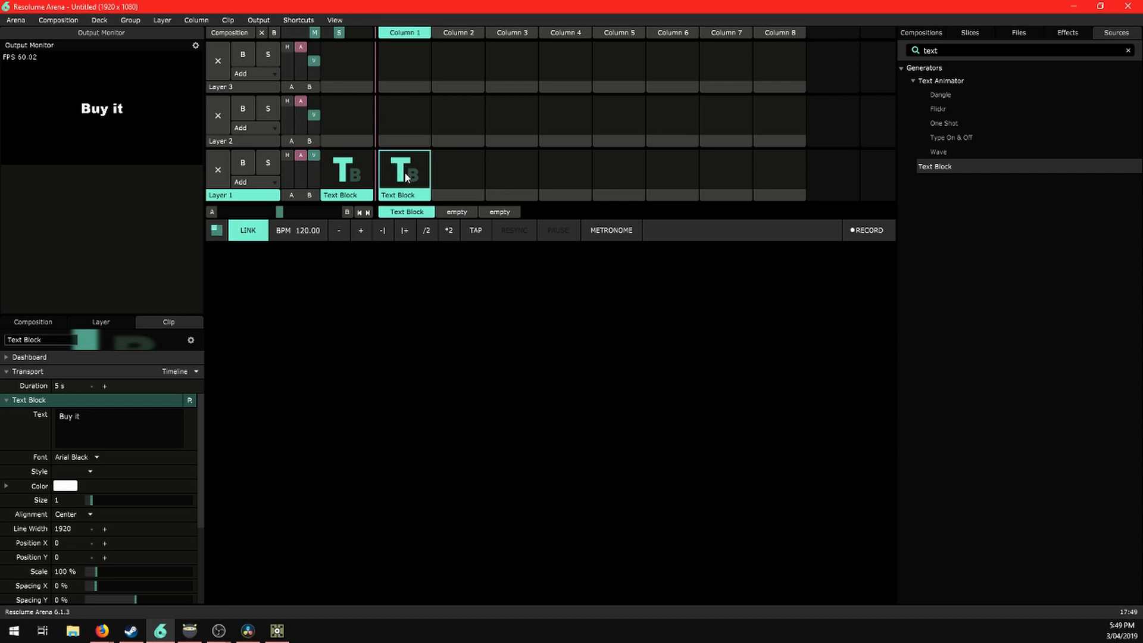
{"action": "mouse_move", "coordinate": [389, 176]}
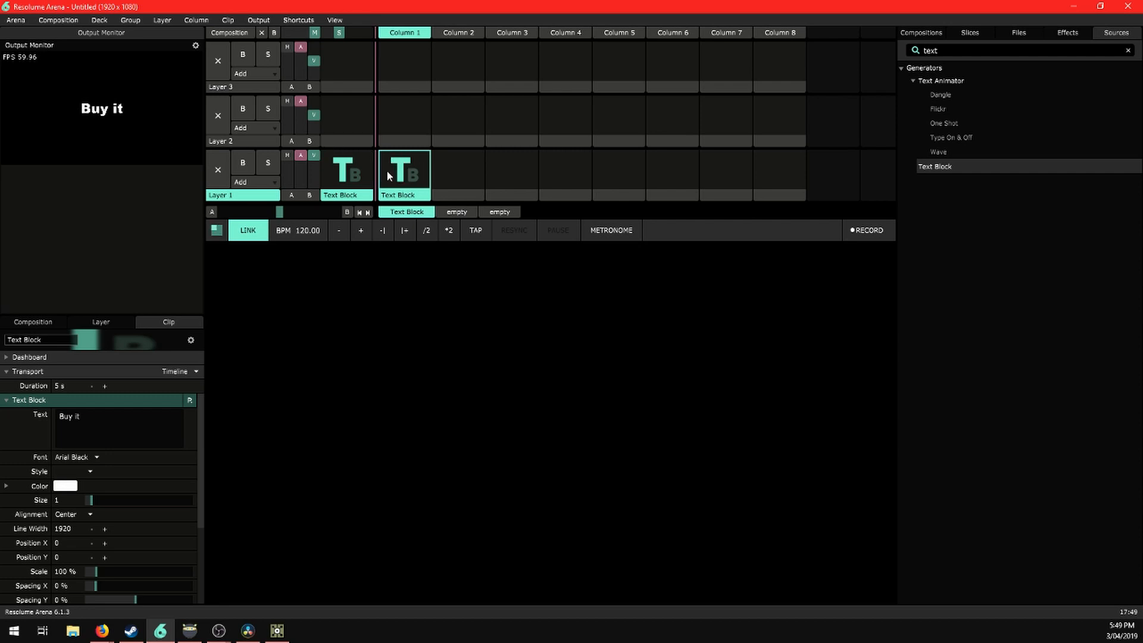
{"action": "mouse_move", "coordinate": [116, 130]}
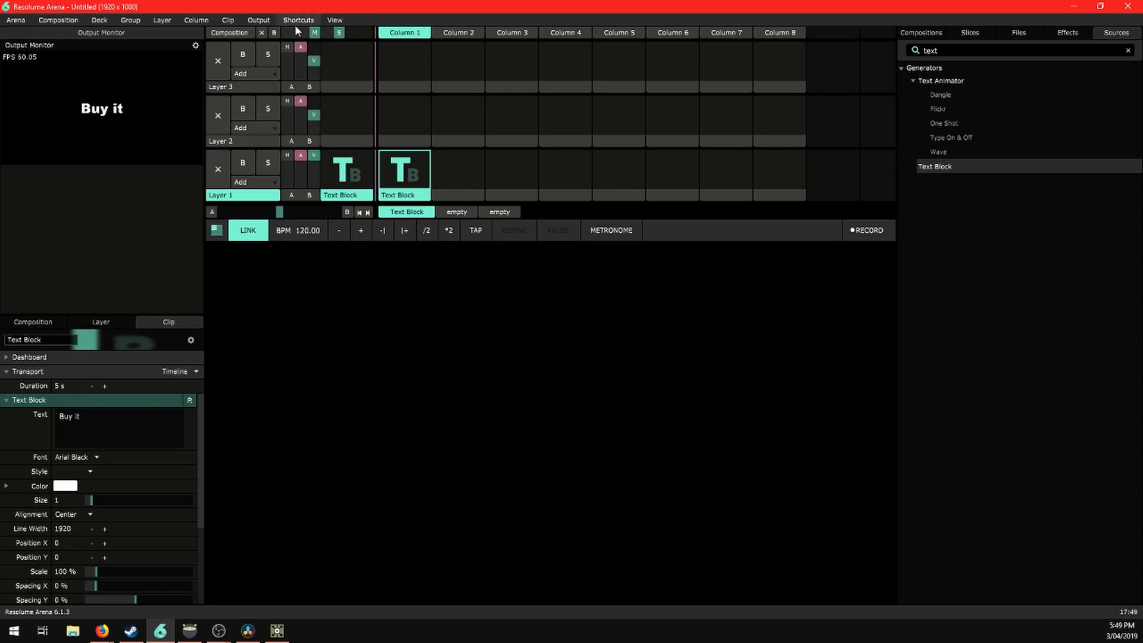
Enter OSC shortcuts mode and select the Text Block clip slot to see its connect address.
{"action": "left_click", "coordinate": [298, 19]}
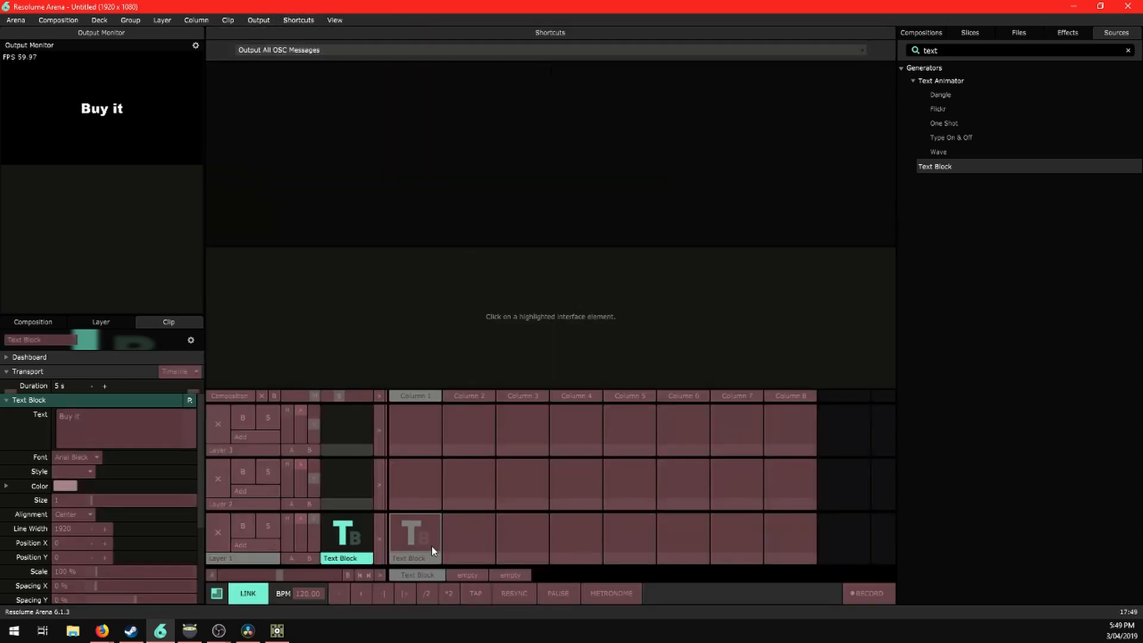
{"action": "left_click", "coordinate": [415, 537]}
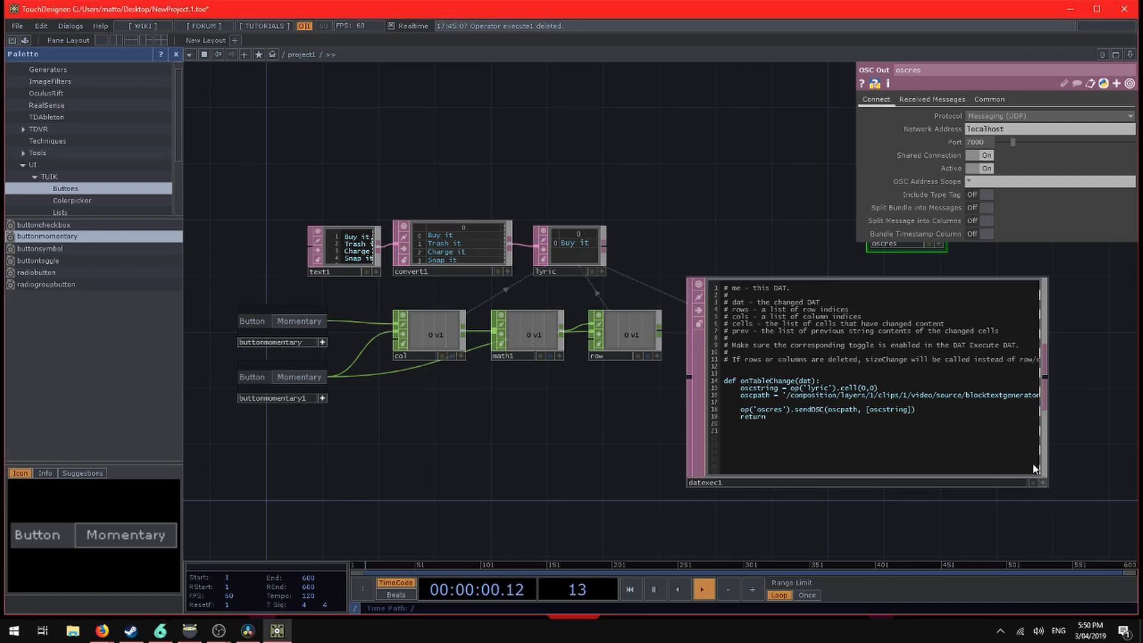
Shrink the datexec1 viewer and create an OSC In CHOP on port 8000.
{"action": "left_click_drag", "start_coordinate": [1042, 483], "coordinate": [842, 387]}
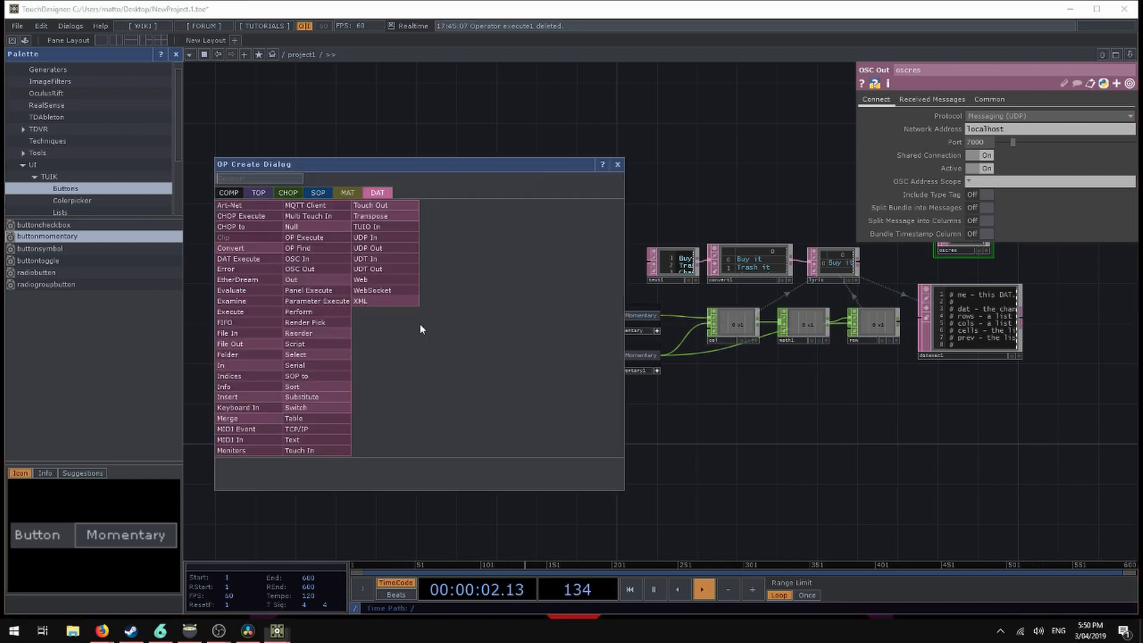
{"action": "left_click", "coordinate": [288, 193]}
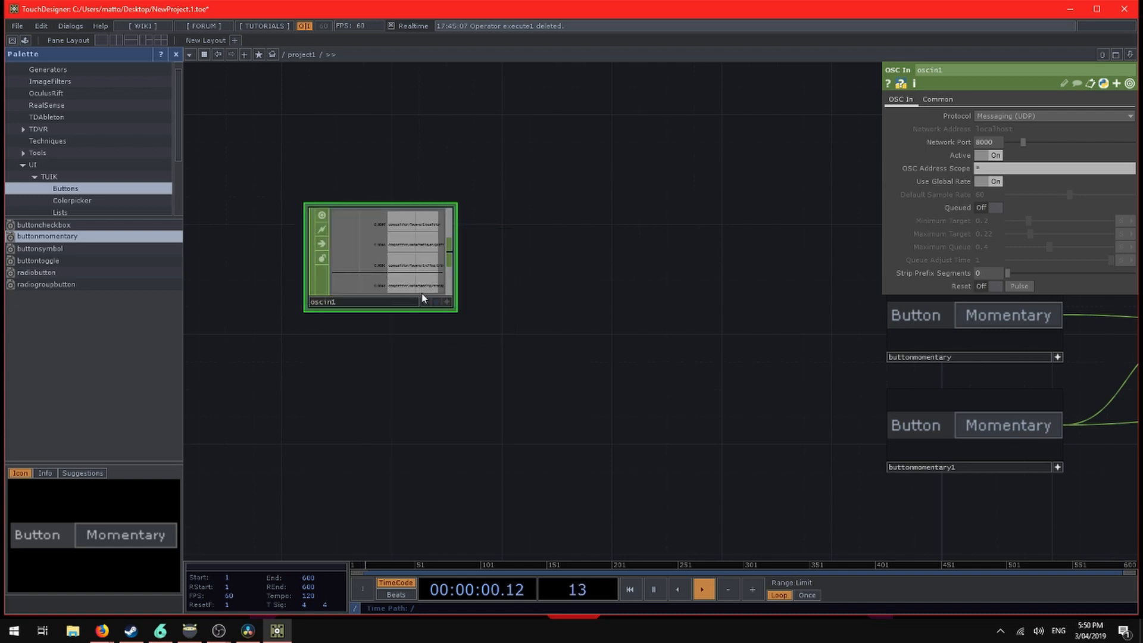
{"action": "mouse_move", "coordinate": [564, 276]}
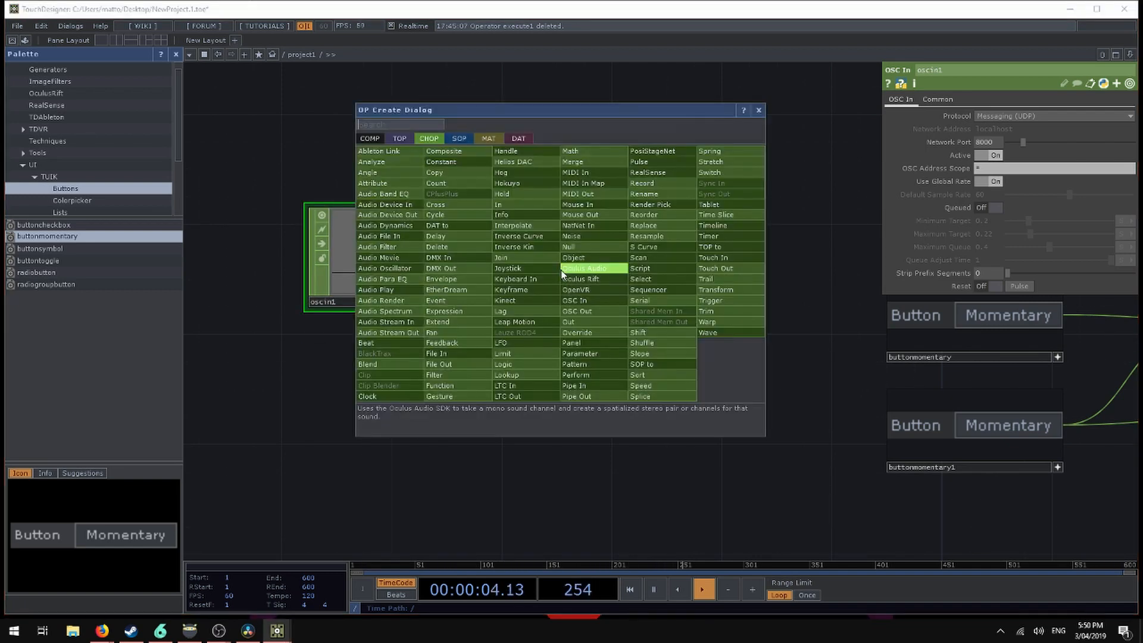
Add a Select CHOP after oscin1 keeping the clip connect channel, renamed v1.
{"action": "type", "text": "sel"}
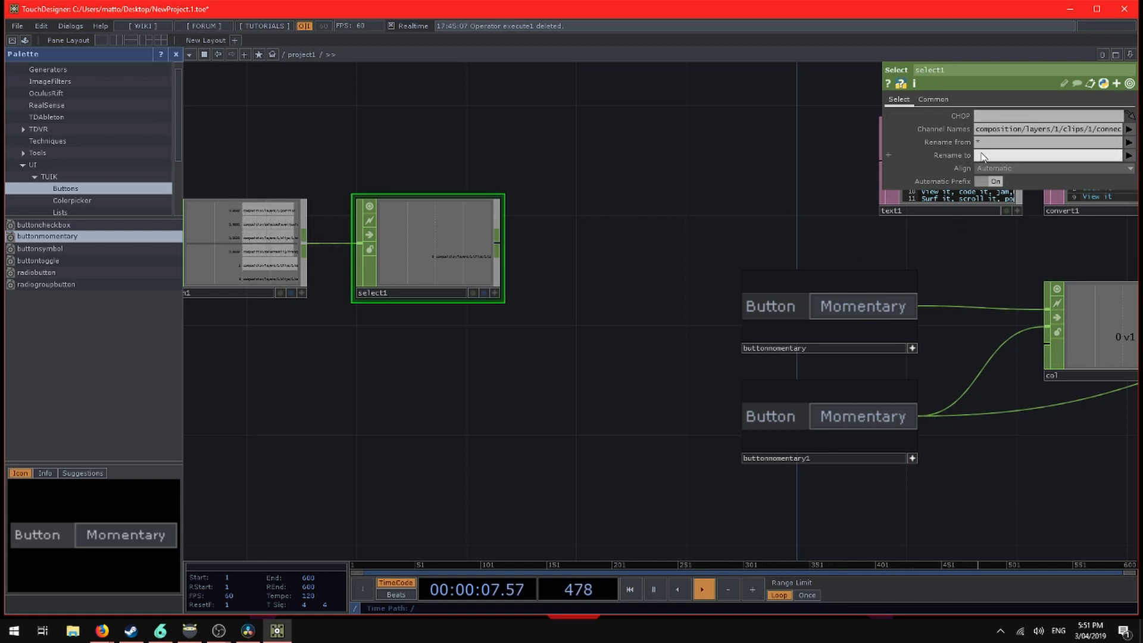
{"action": "type", "text": "v1"}
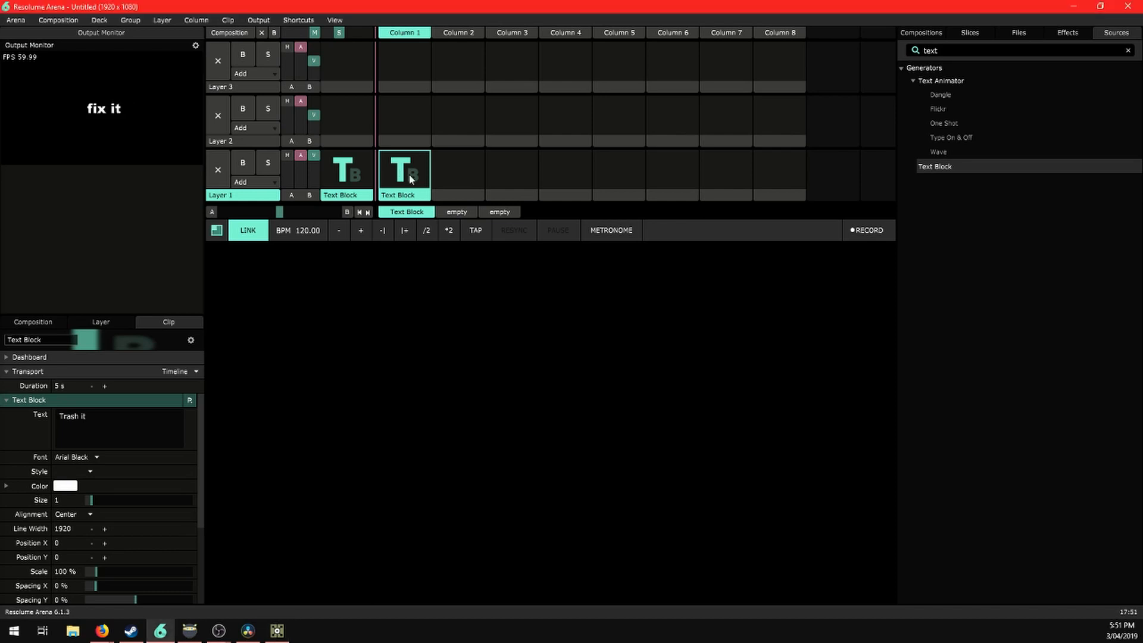
Cycle the clip's lyrics through 'mail', 'upgrade it' and 'cut it'.
{"action": "type", "text": "mail"}
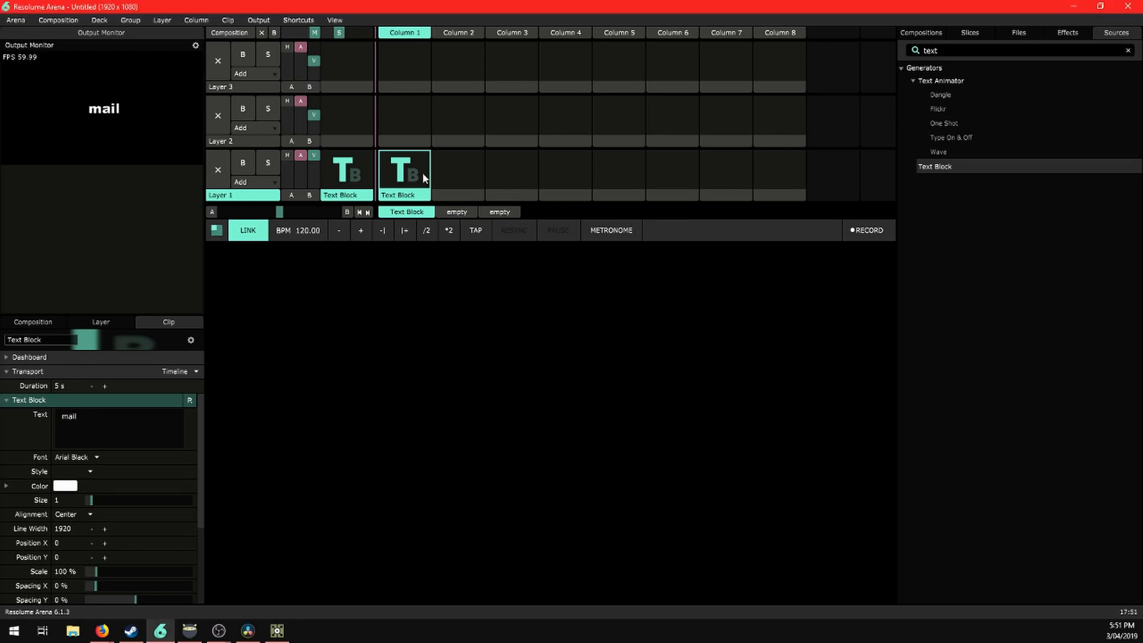
{"action": "type", "text": "upgrade it"}
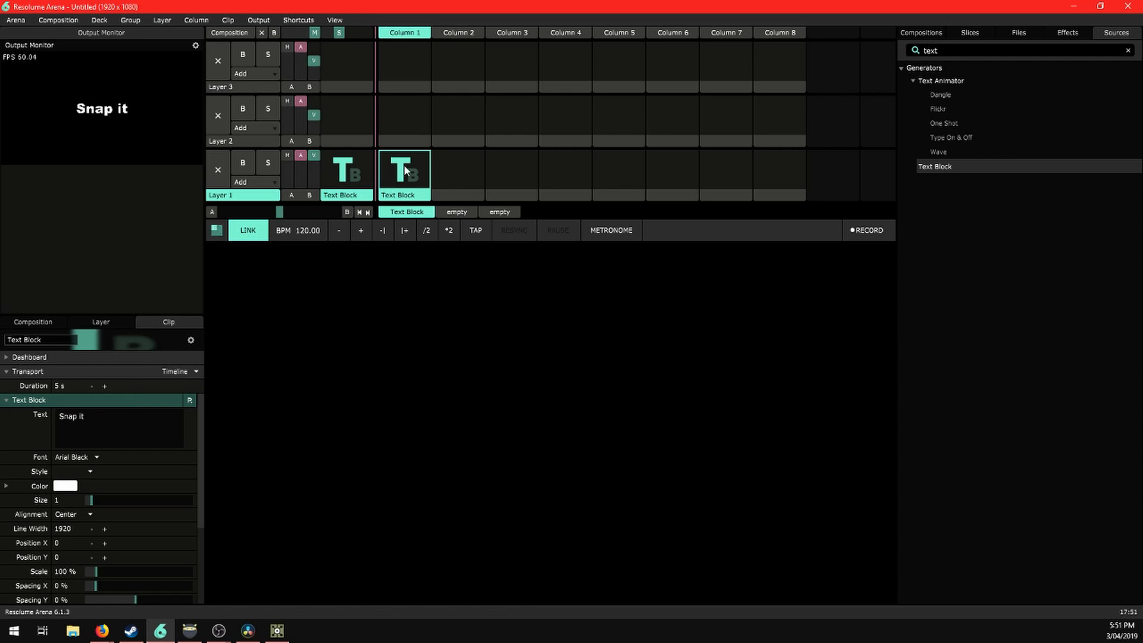
{"action": "type", "text": "cut it"}
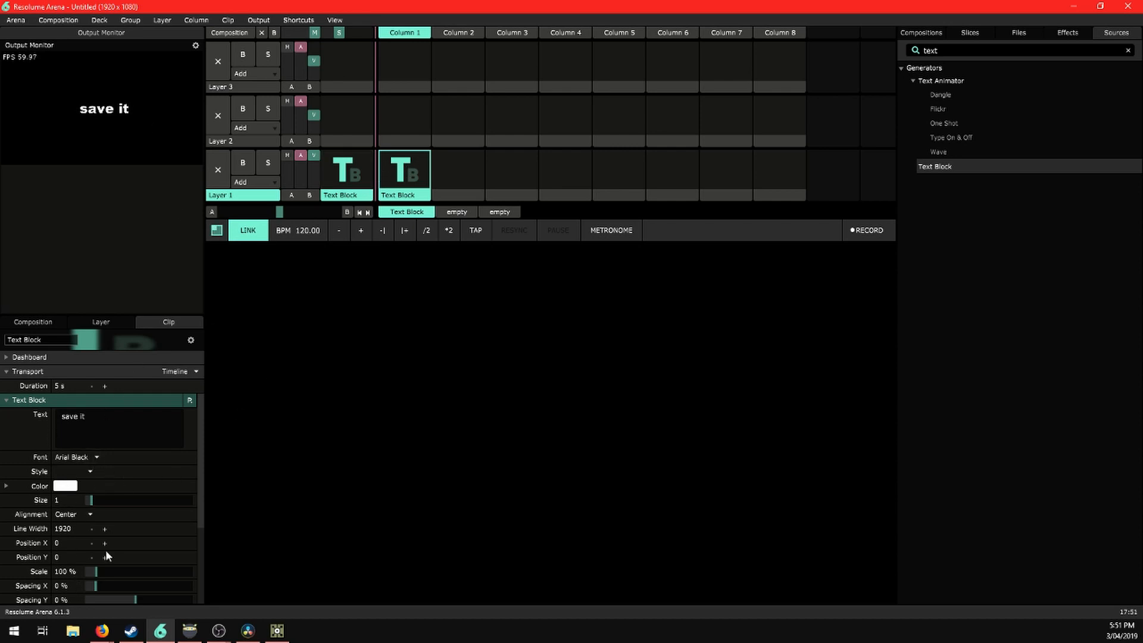
Make the lyric text Calibri Bold and purple.
{"action": "left_click", "coordinate": [77, 456]}
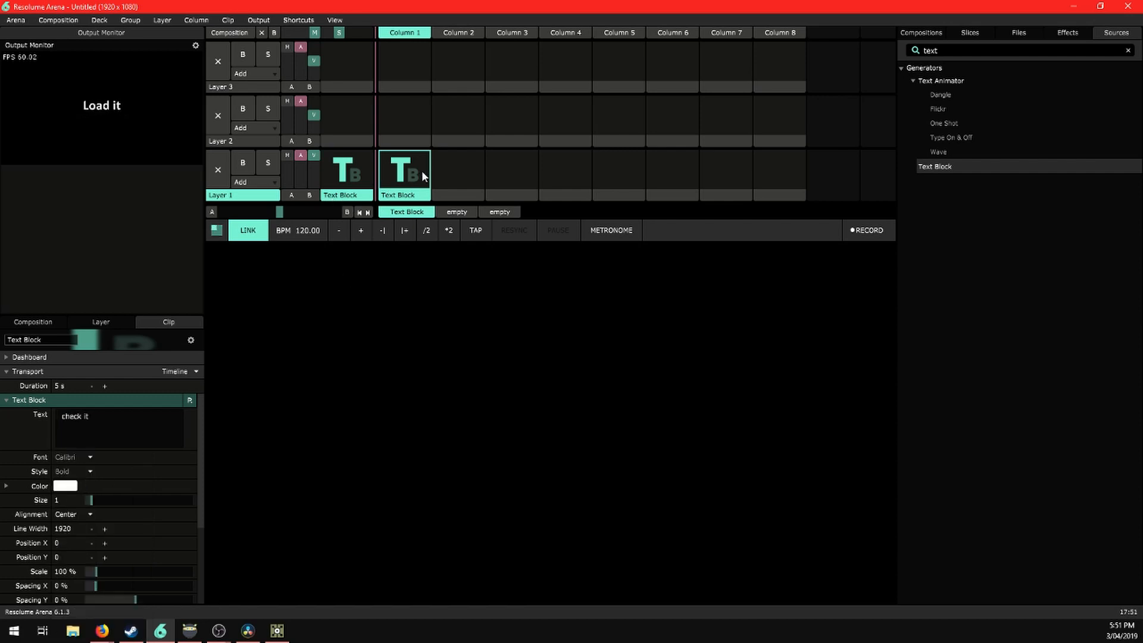
{"action": "left_click", "coordinate": [64, 485]}
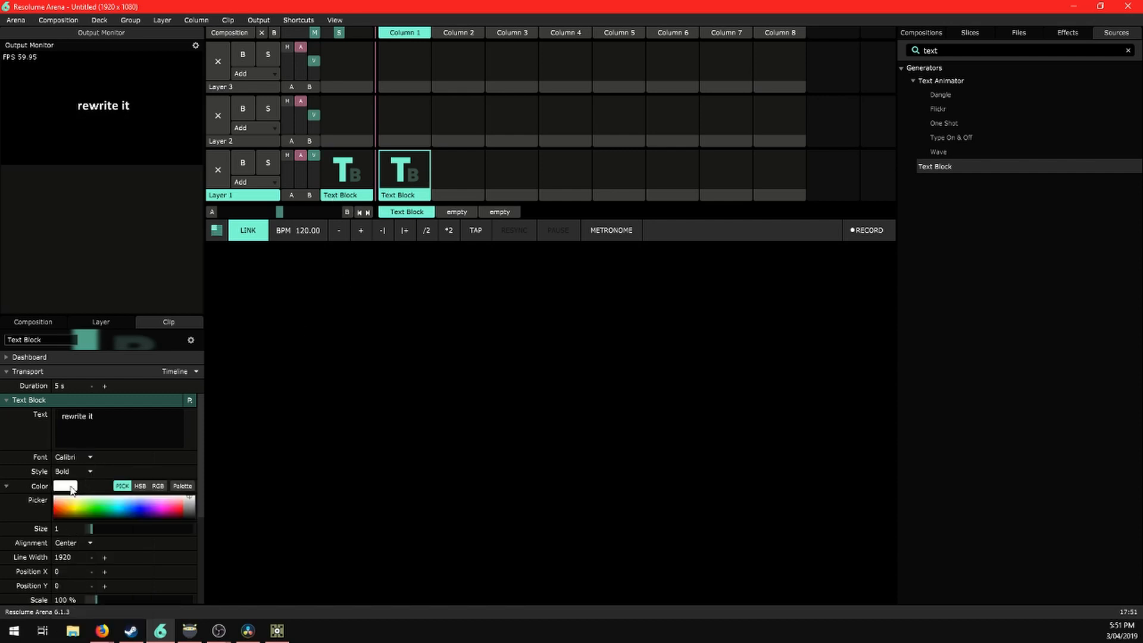
{"action": "left_click", "coordinate": [153, 505]}
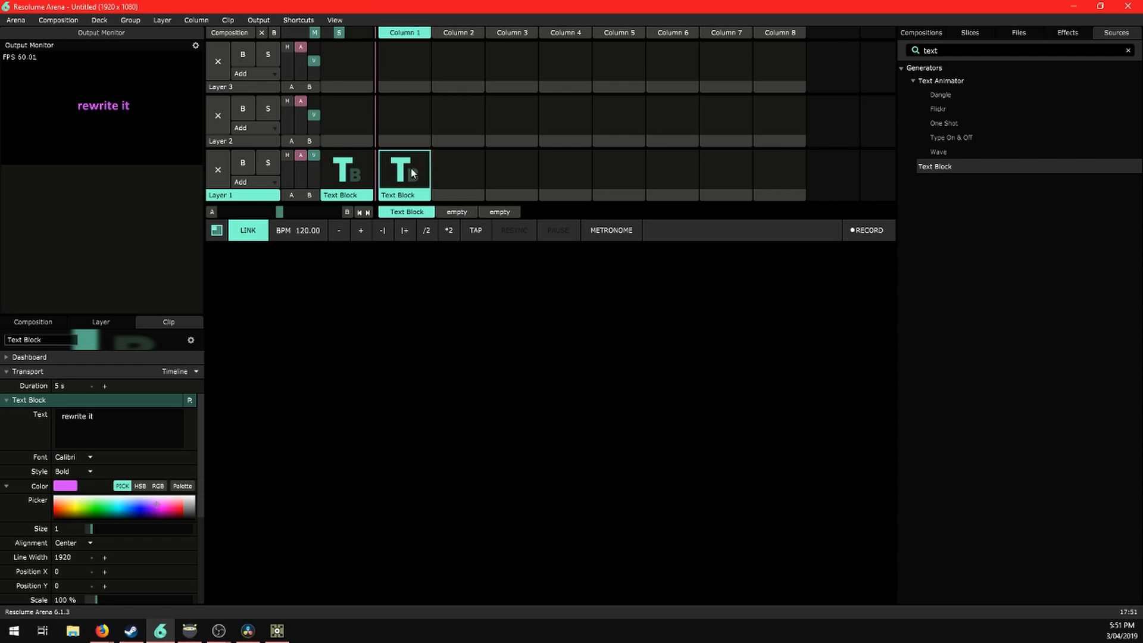